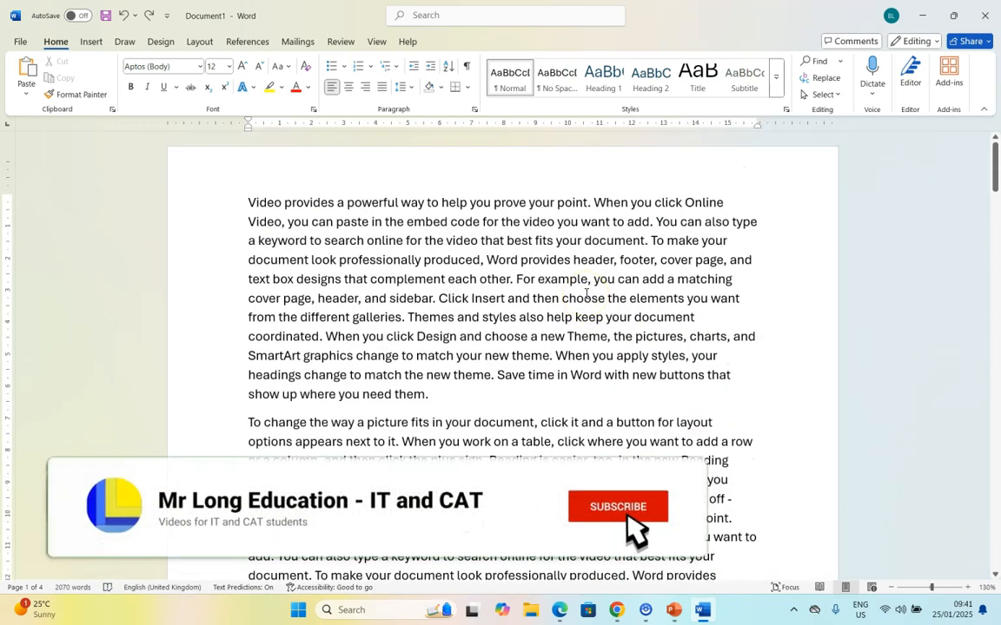
Select the whole paragraph beginning 'To change the way a picture fits'
click(617, 506)
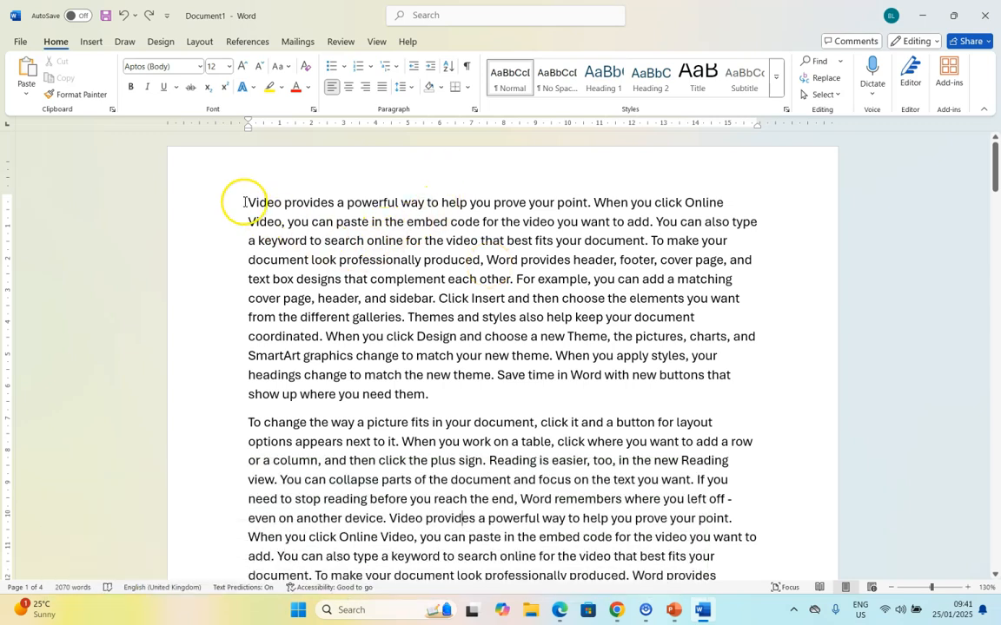
drag(248, 202, 429, 394)
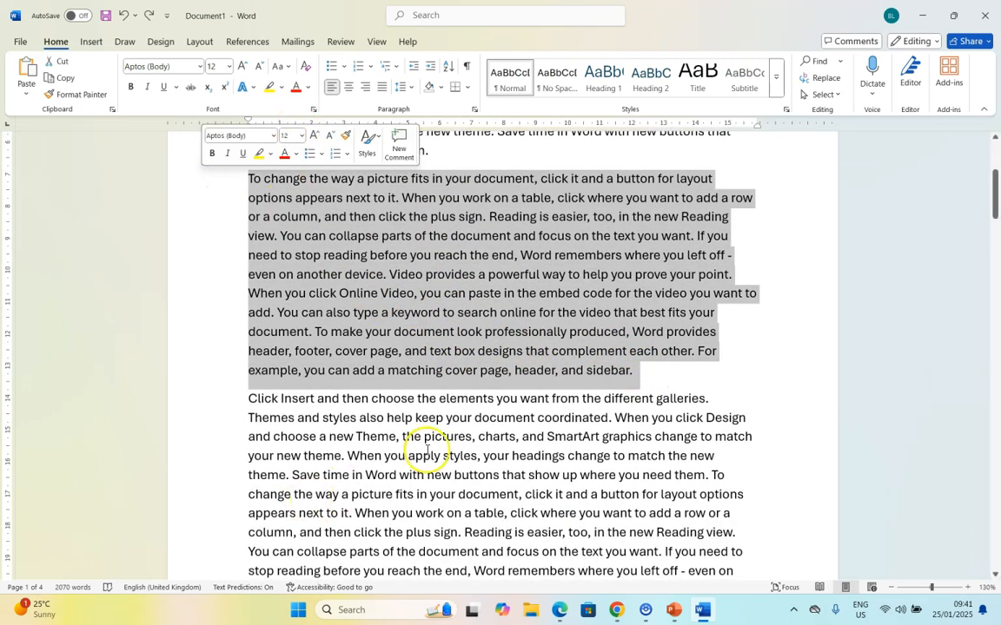
mouse_move(471, 111)
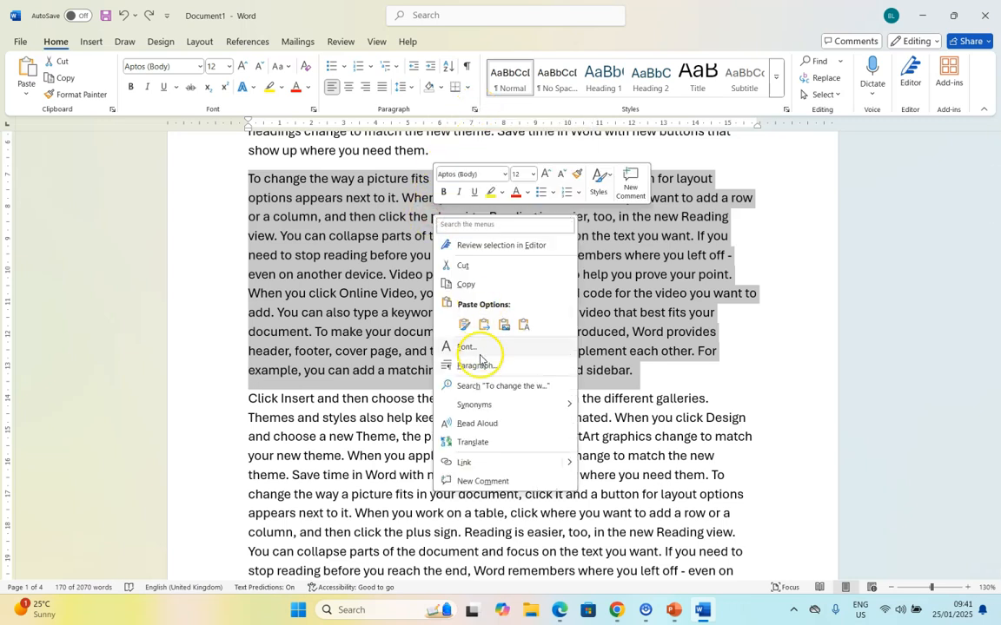
Centre the paragraph via the Paragraph dialog, then justify it from the Home ribbon
click(473, 365)
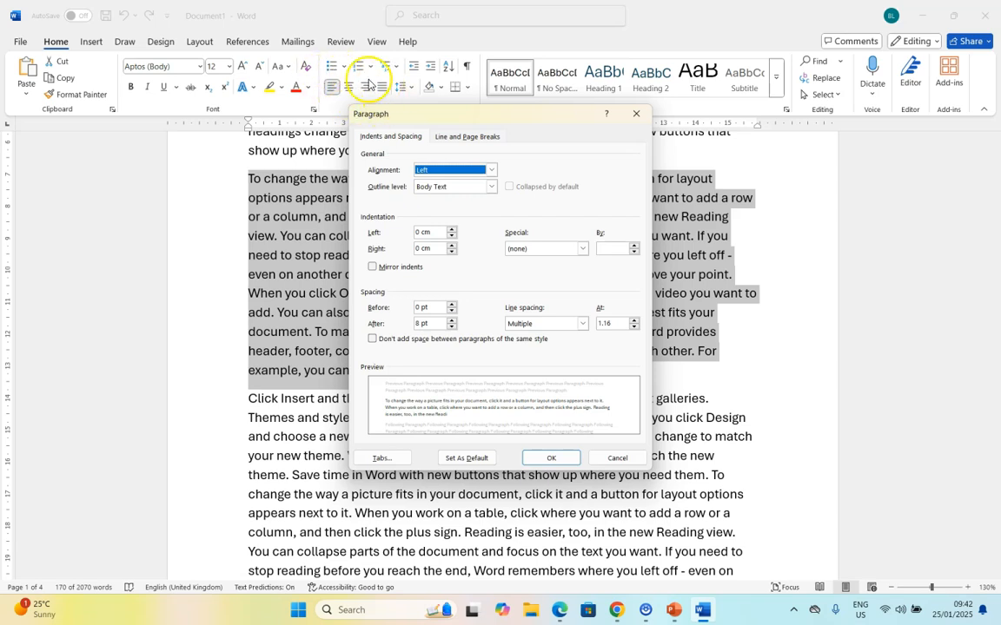
click(489, 170)
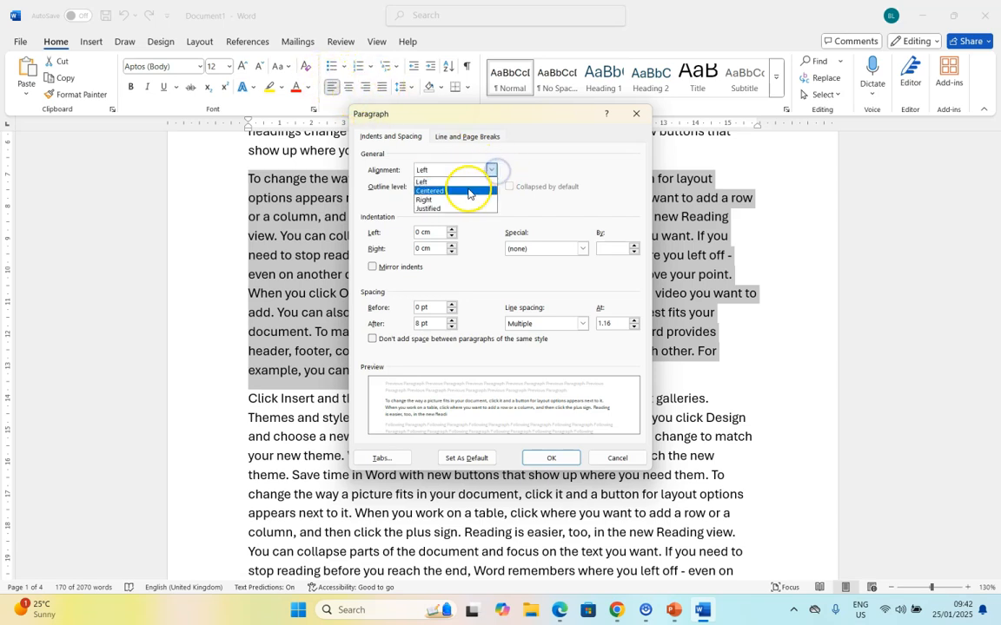
click(430, 190)
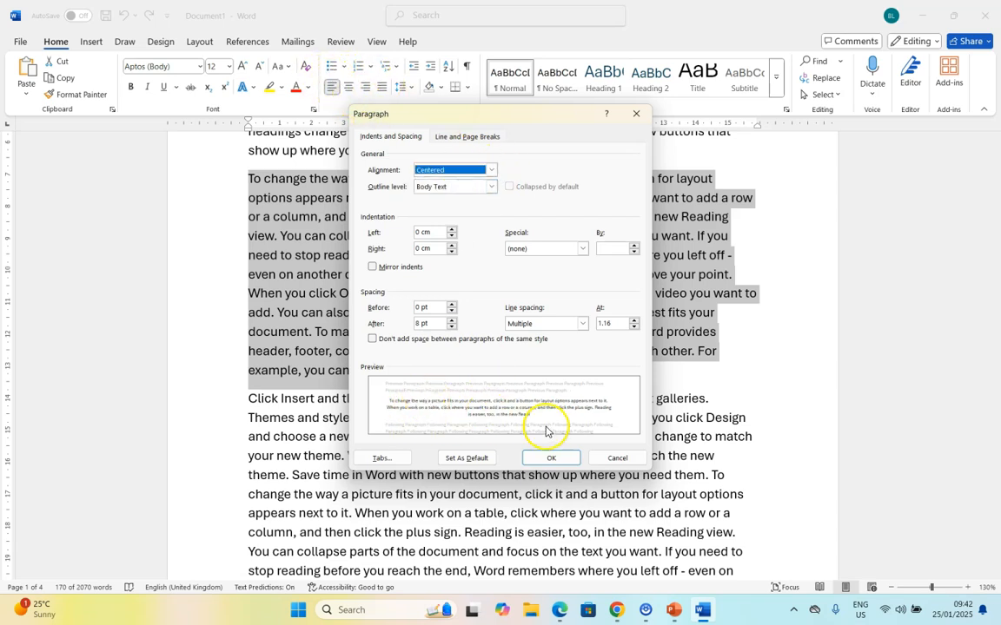
click(550, 457)
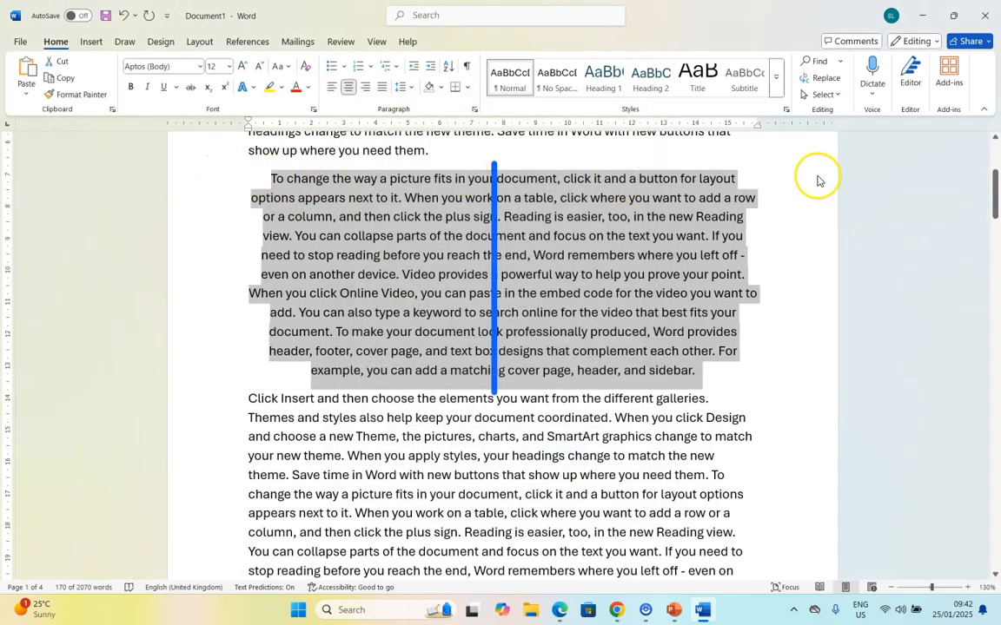
mouse_move(541, 147)
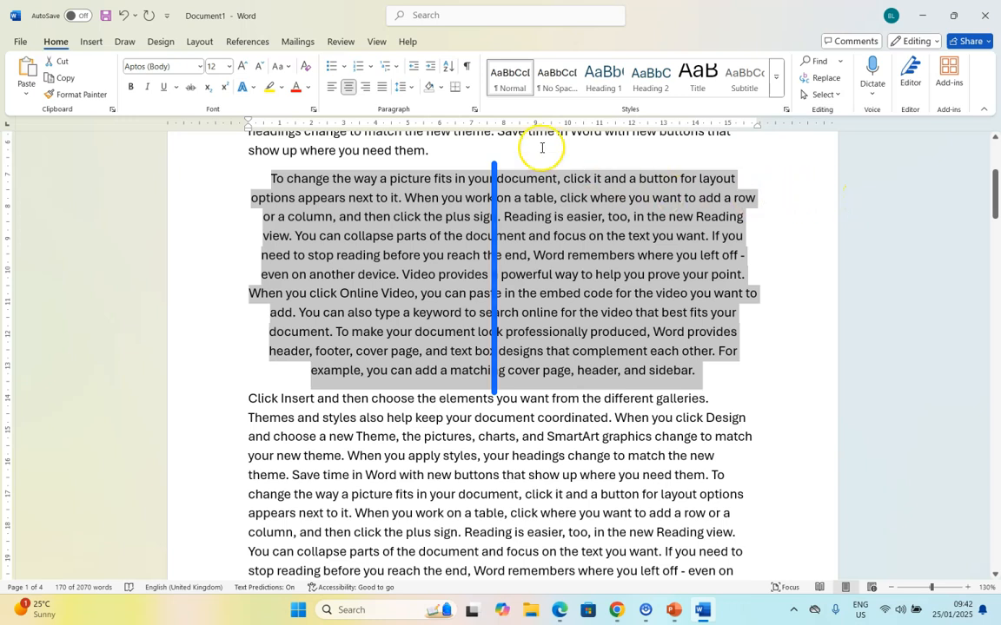
click(364, 86)
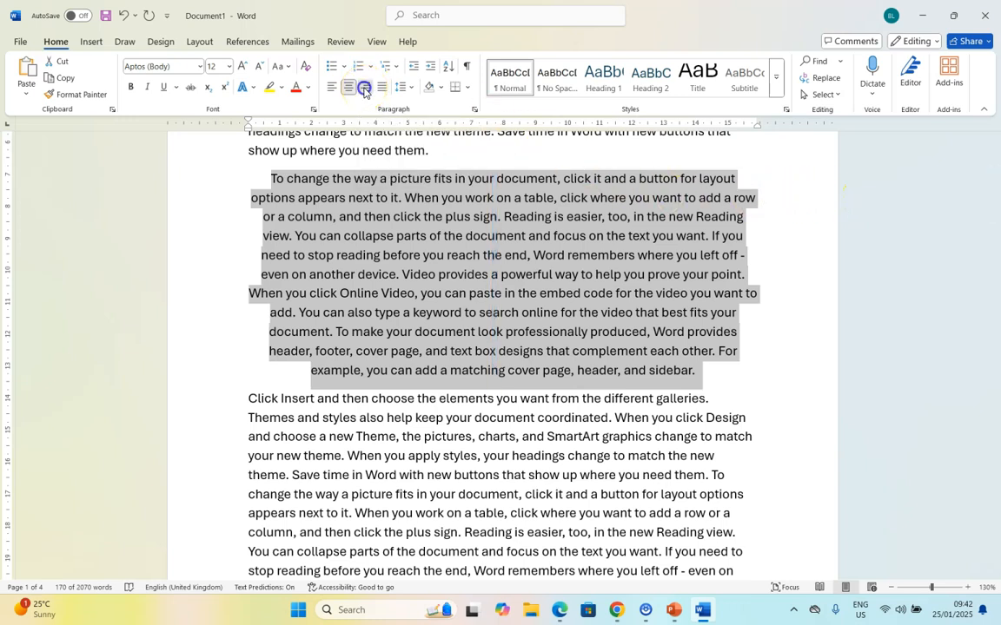
click(376, 86)
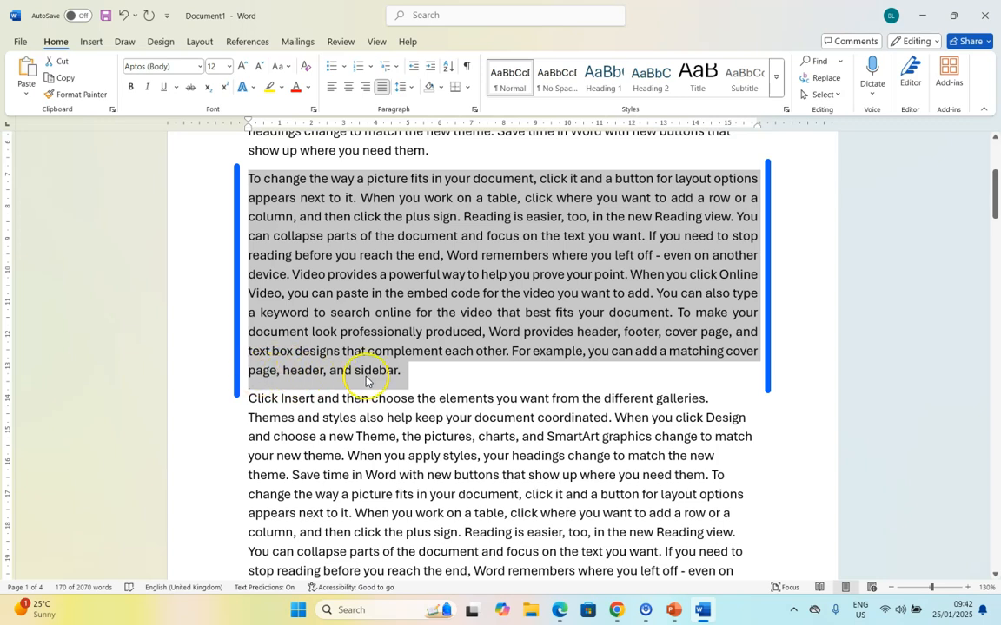
mouse_move(252, 226)
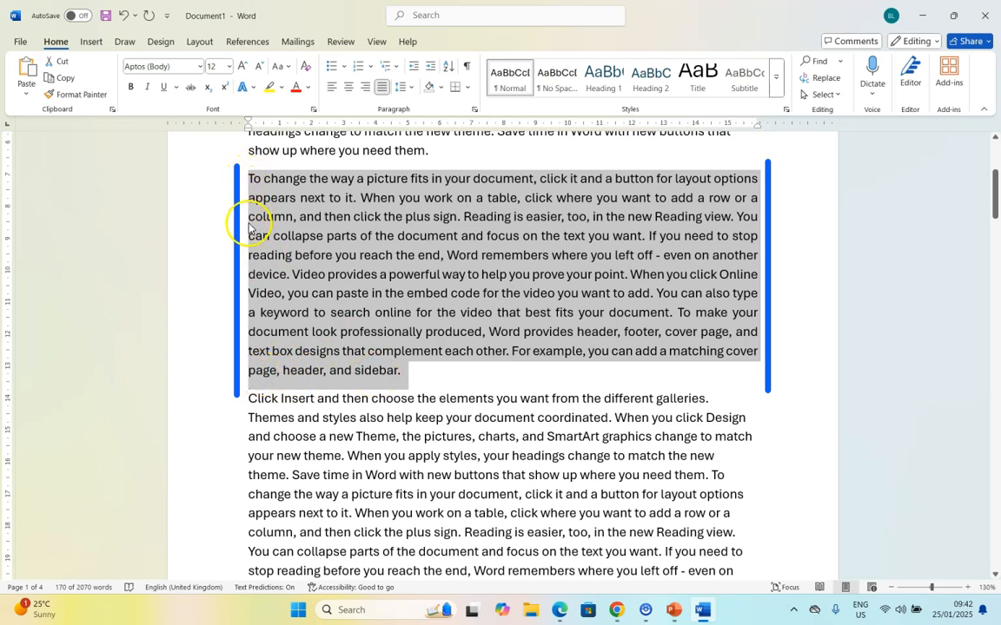
mouse_move(542, 207)
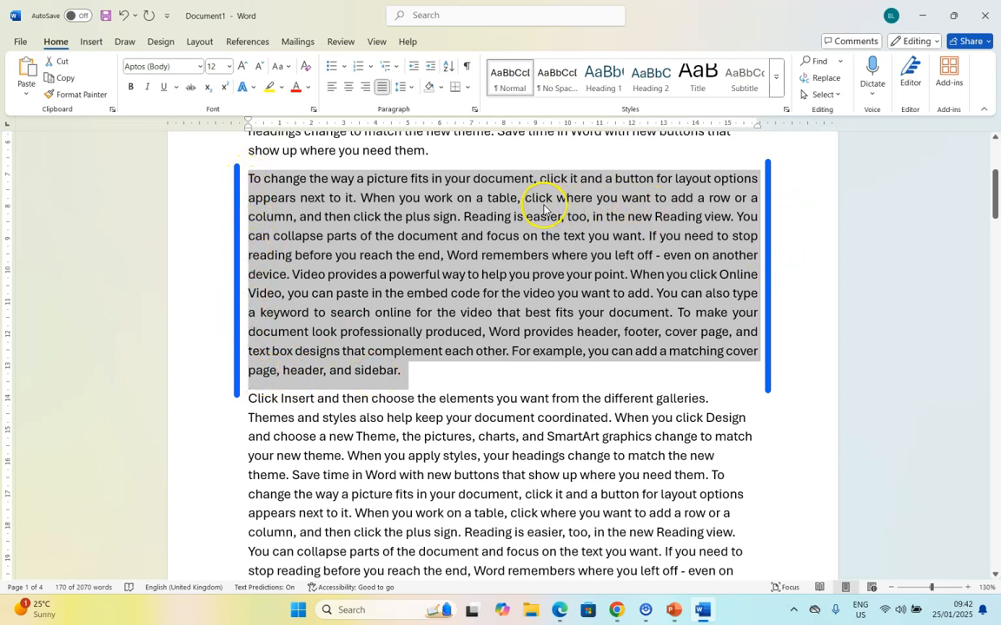
mouse_move(644, 203)
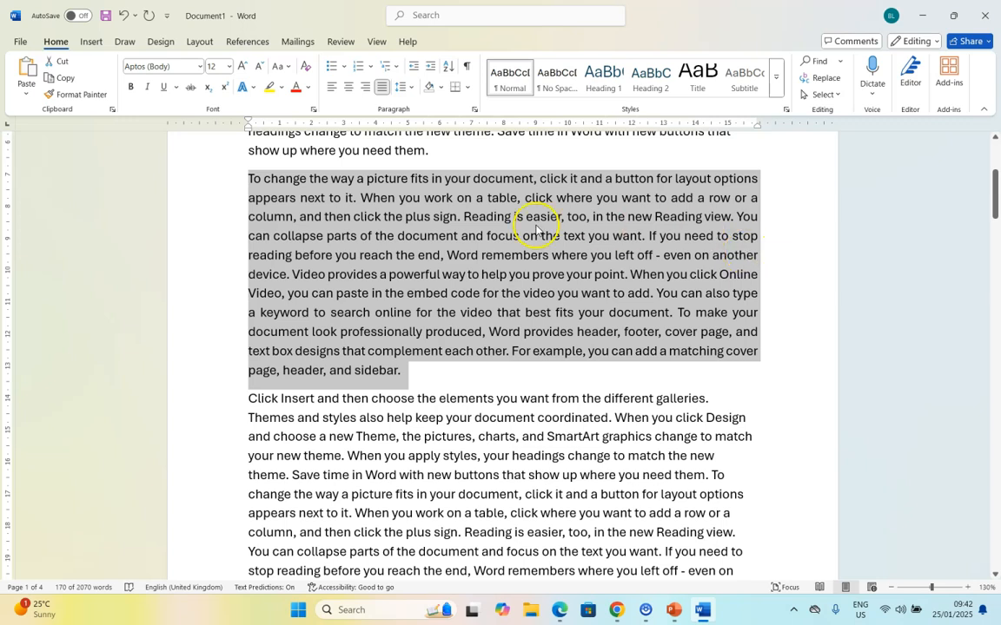
mouse_move(704, 217)
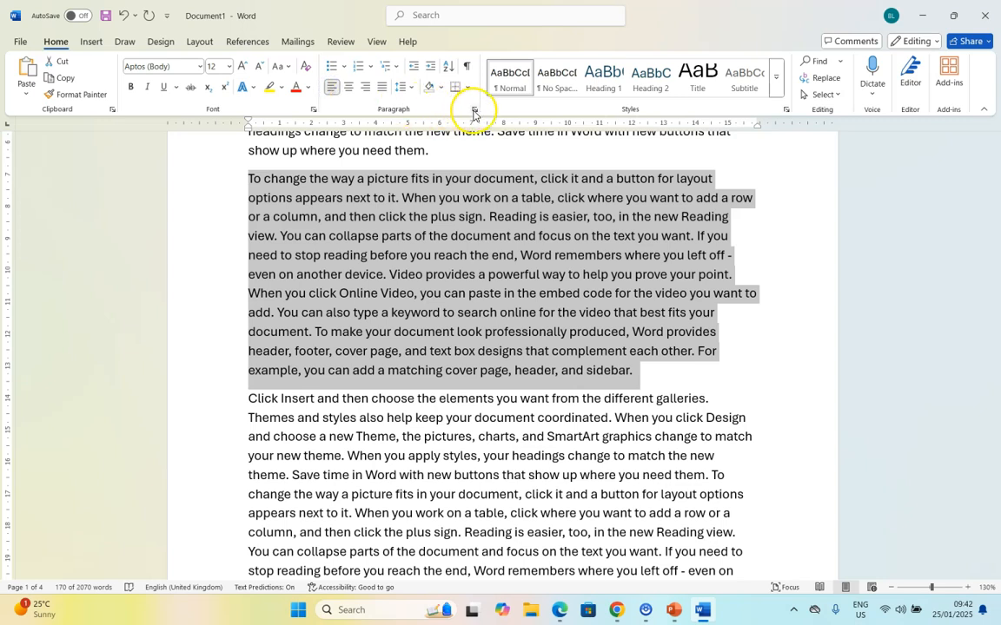
Set the paragraph's left and right indentation to 1 cm in the Paragraph dialog
click(471, 108)
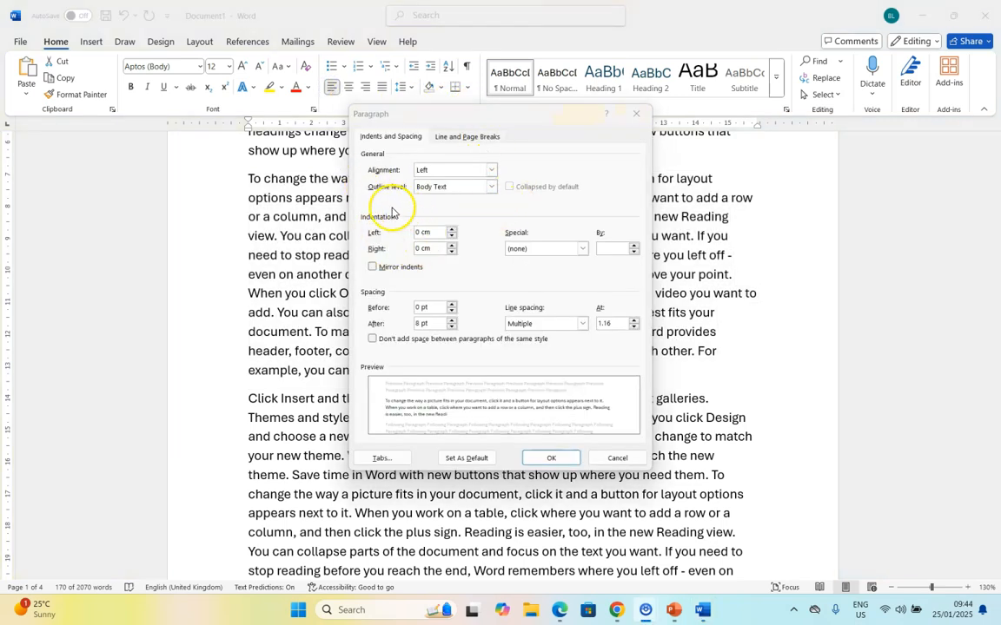
mouse_move(403, 348)
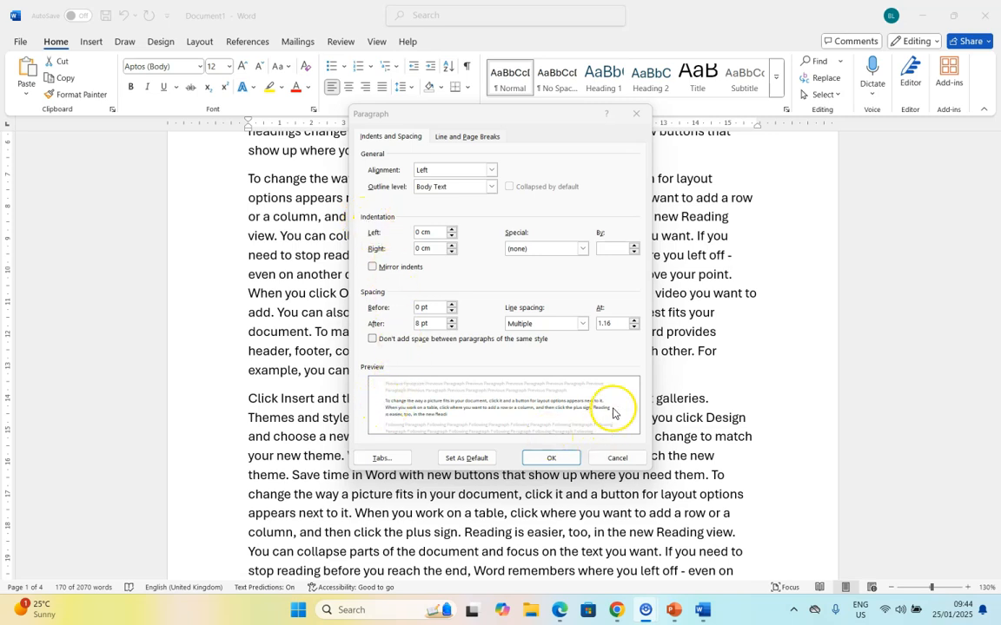
mouse_move(395, 251)
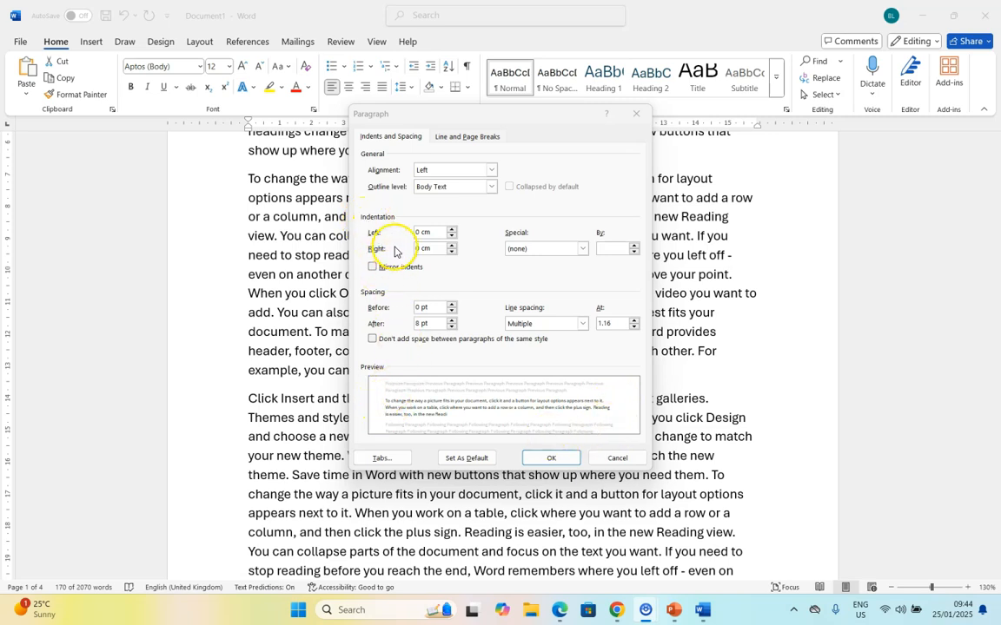
click(451, 228)
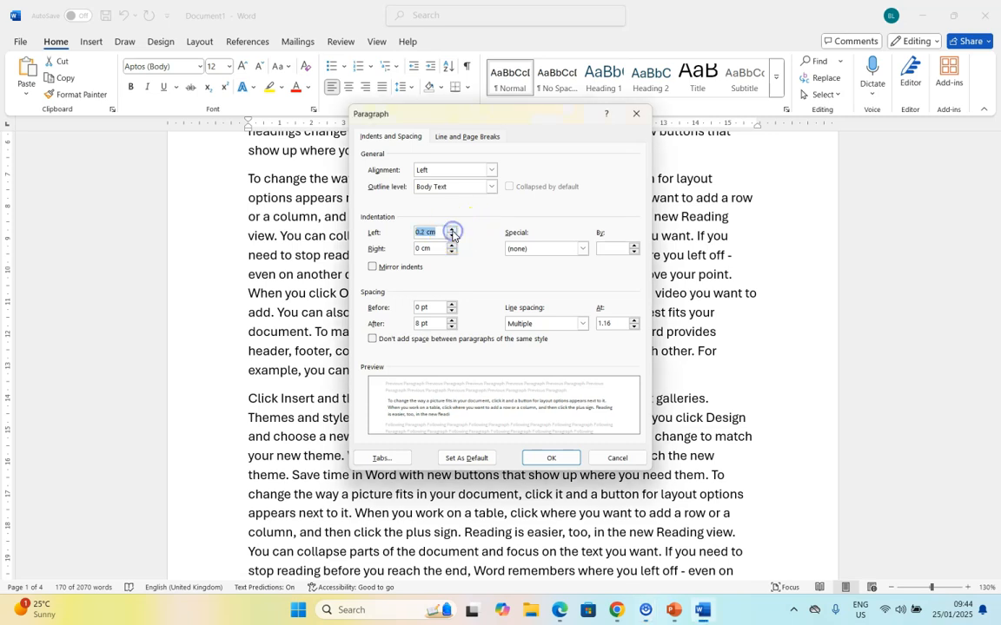
click(451, 228)
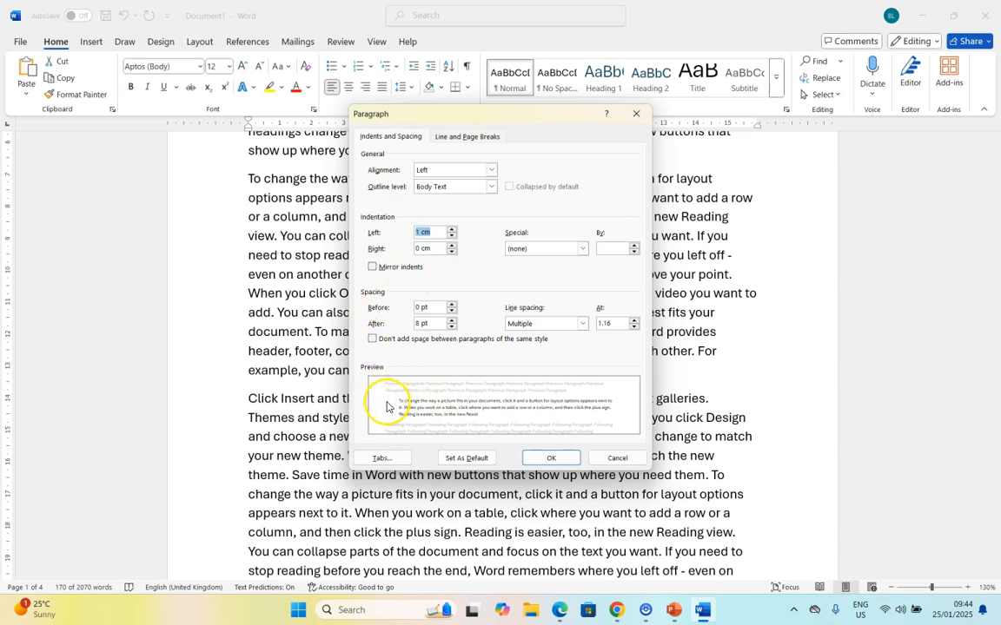
mouse_move(399, 407)
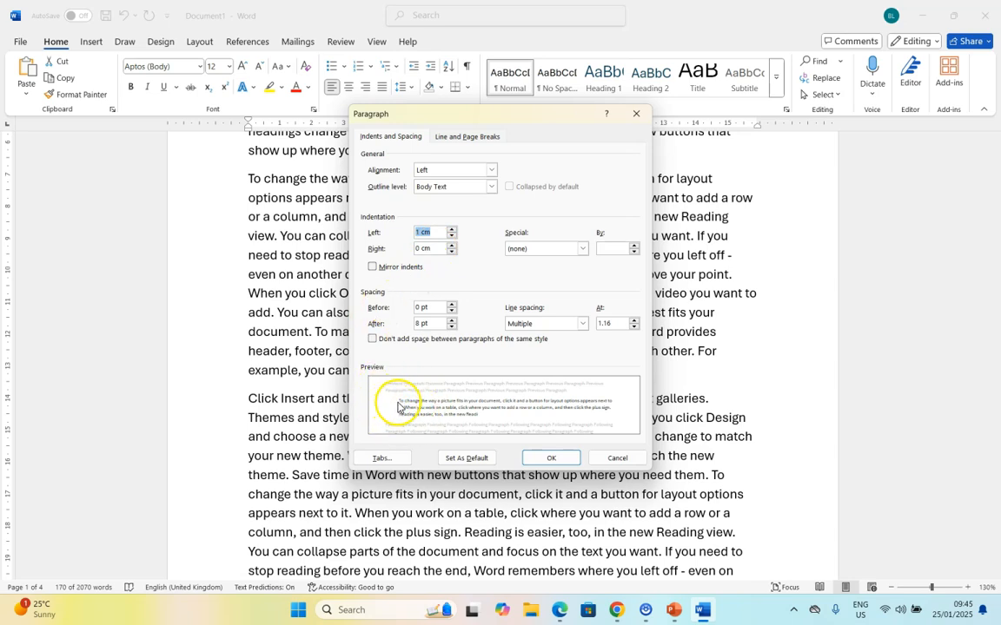
mouse_move(394, 430)
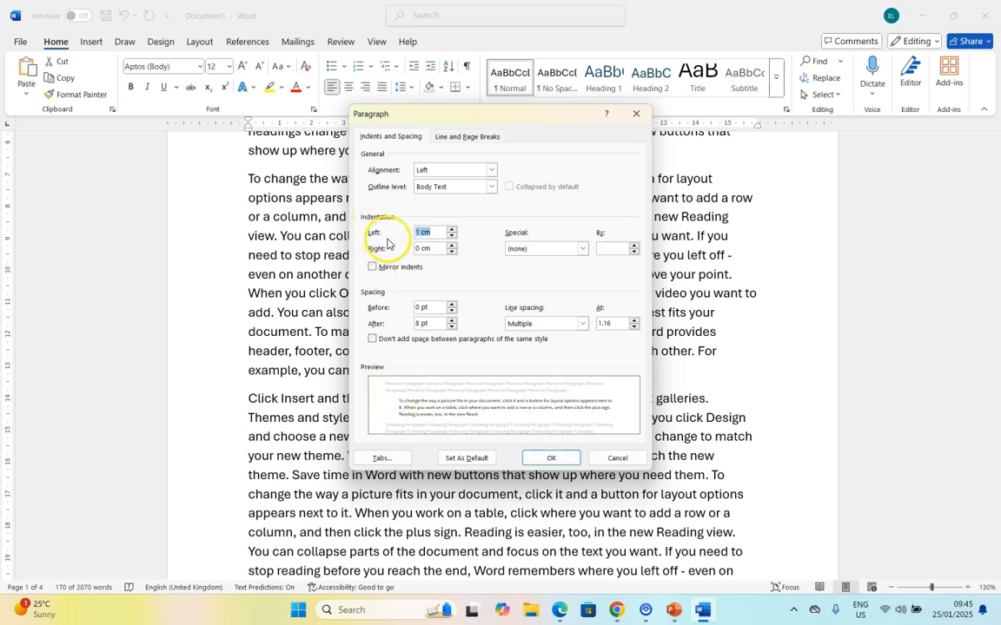
mouse_move(610, 396)
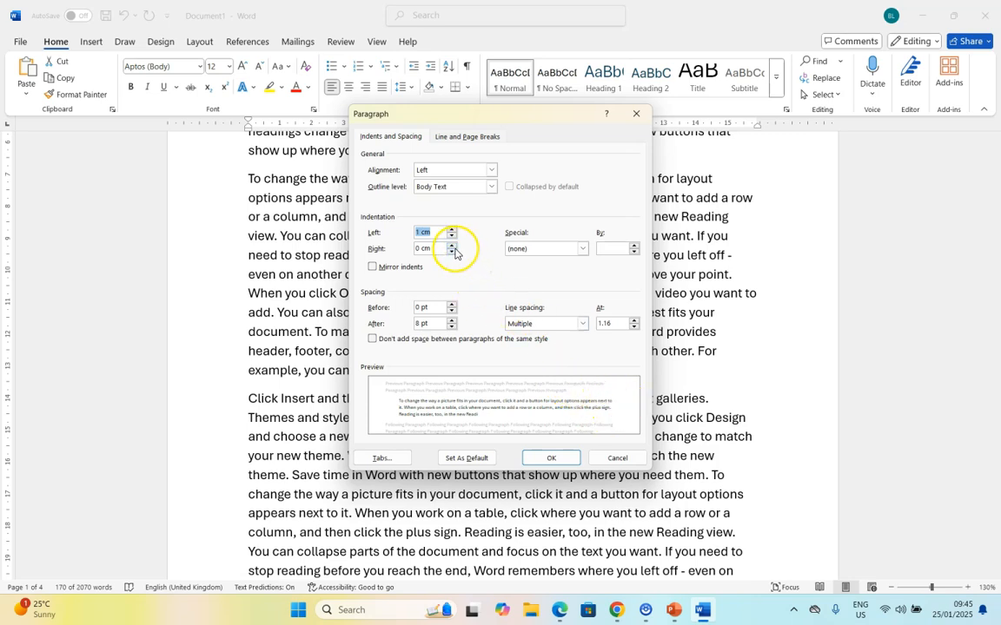
click(448, 244)
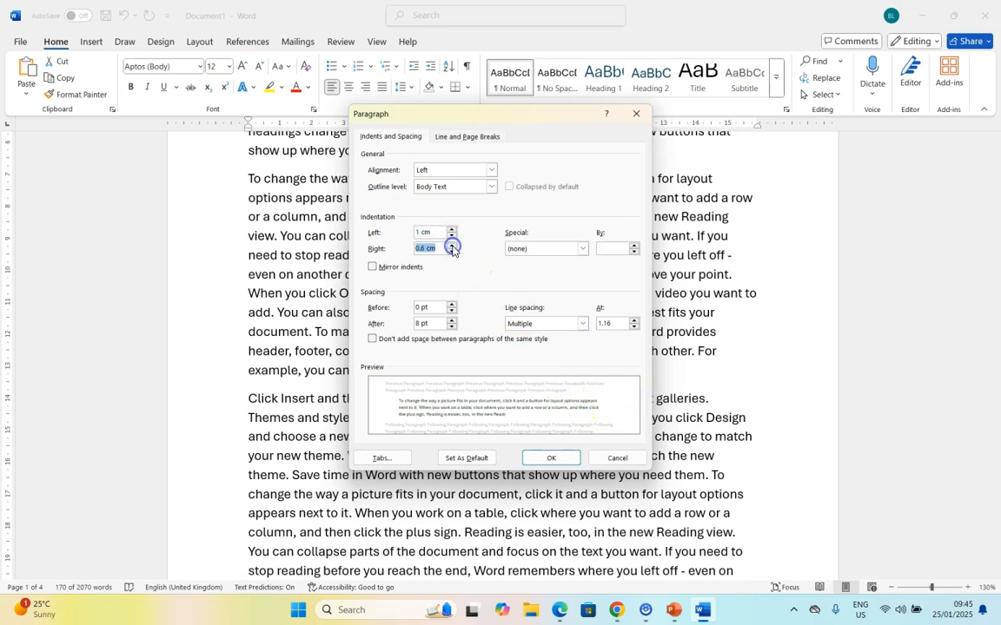
click(450, 244)
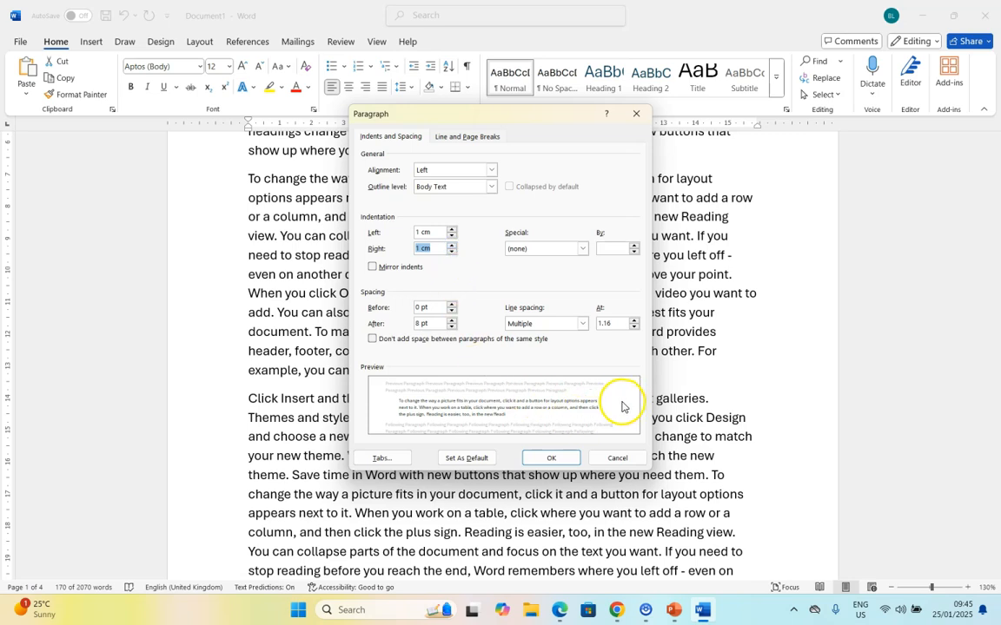
mouse_move(595, 497)
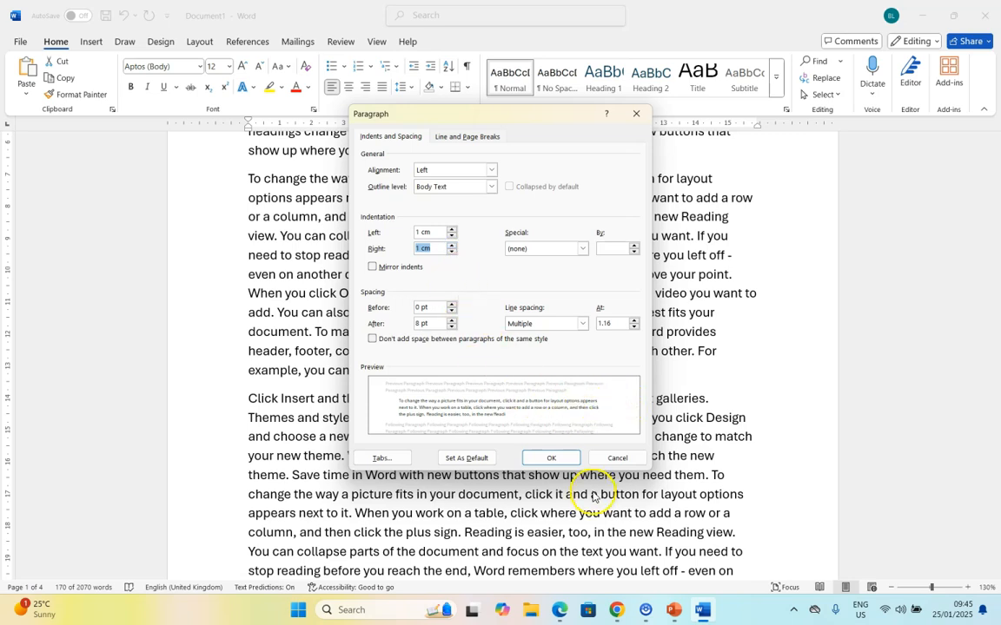
click(550, 457)
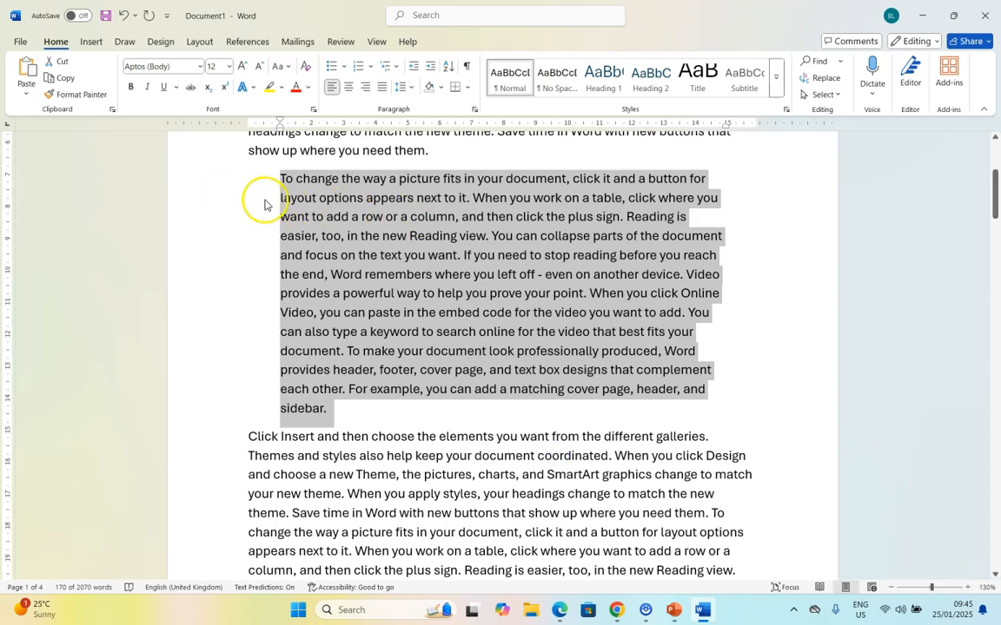
mouse_move(280, 180)
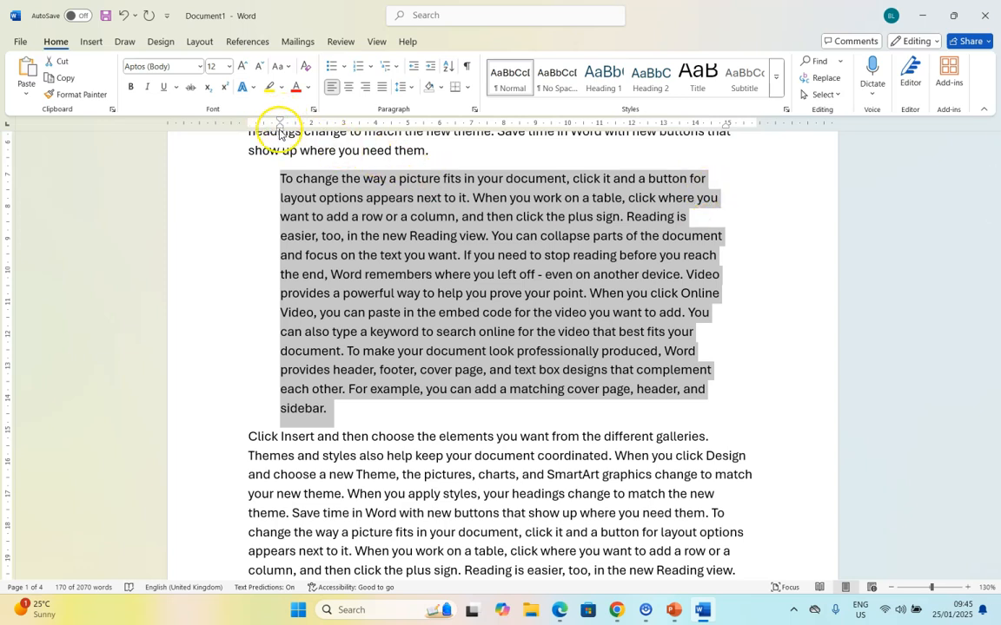
Confirm the ruler is shown and adjust the paragraph's left indent marker
click(376, 41)
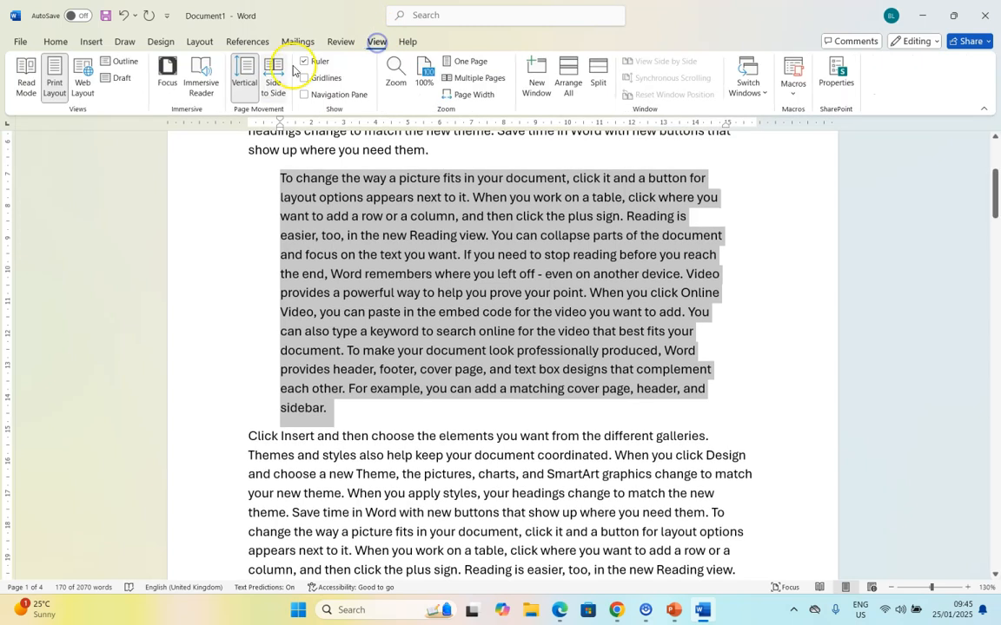
click(55, 41)
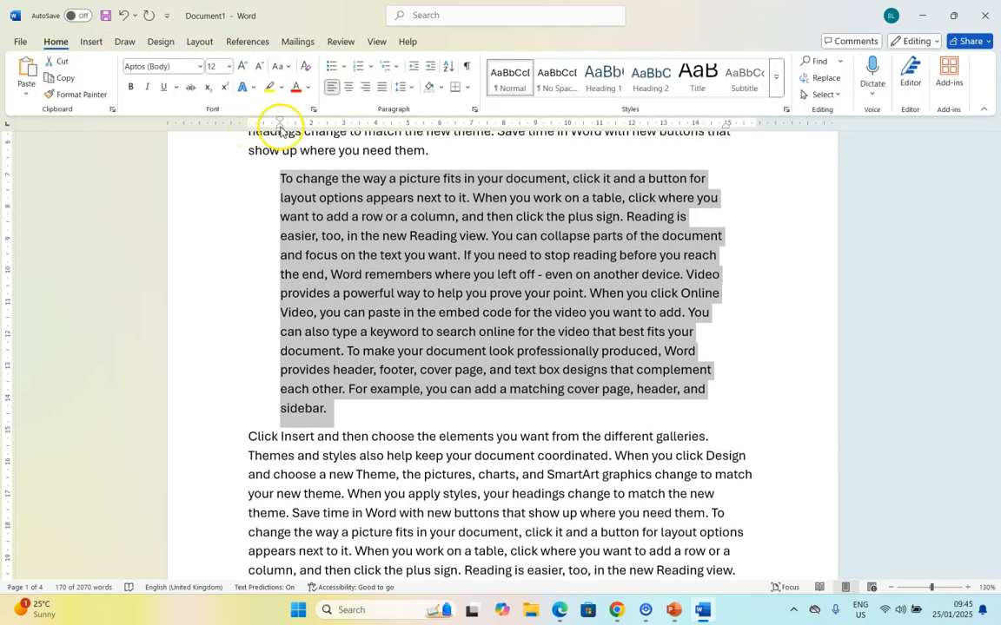
mouse_move(280, 123)
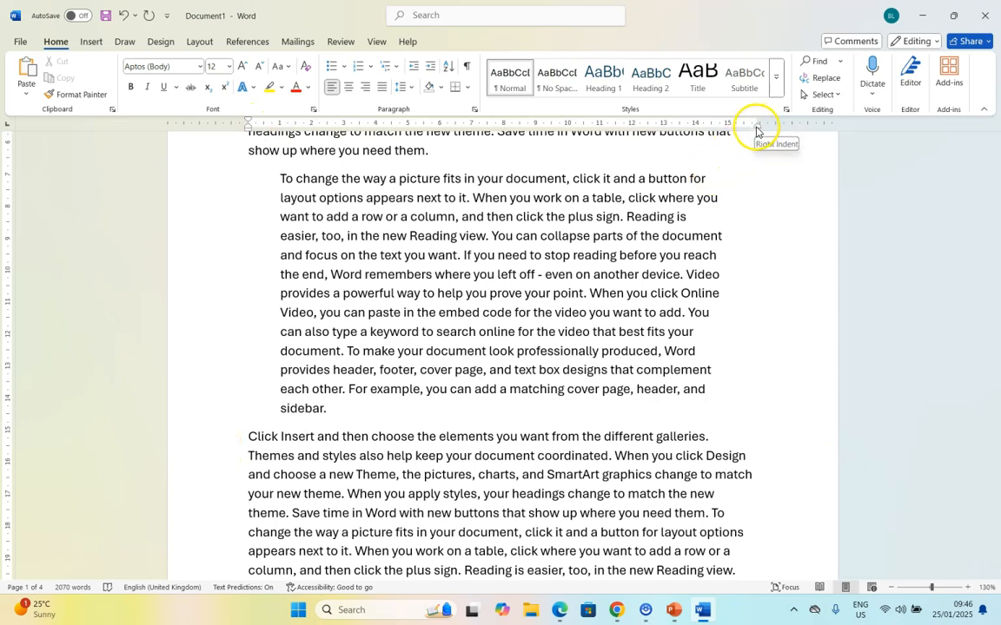
mouse_move(259, 129)
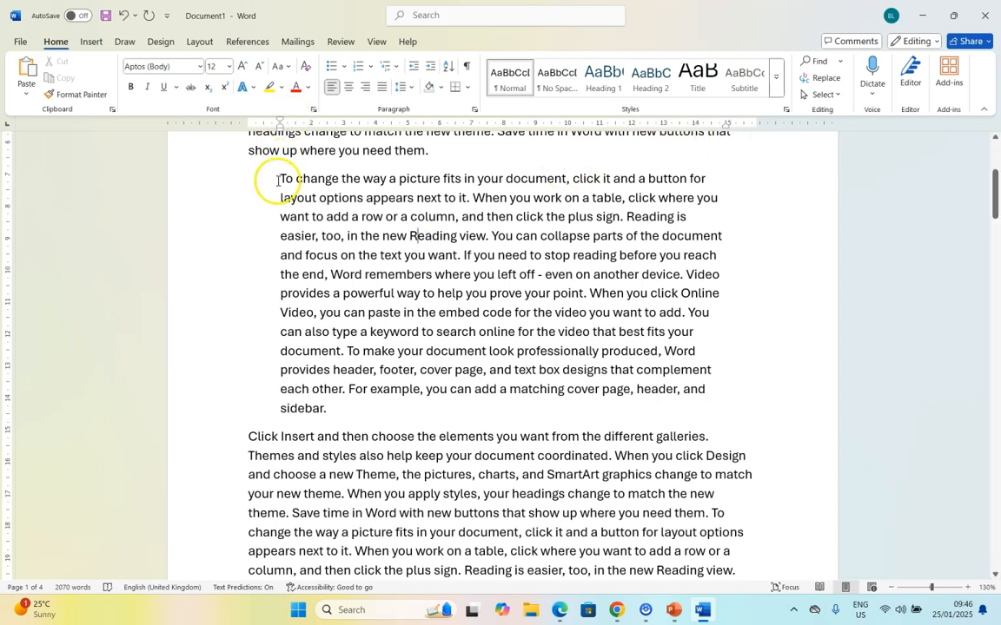
Set a First line special indent of 1.2 cm in the Paragraph dialog
click(470, 108)
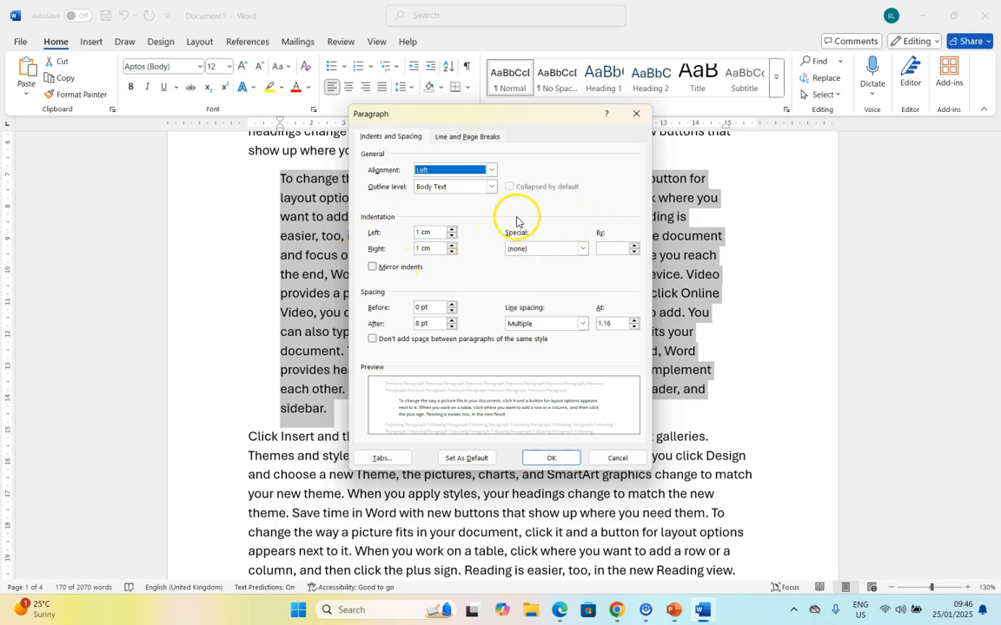
click(584, 248)
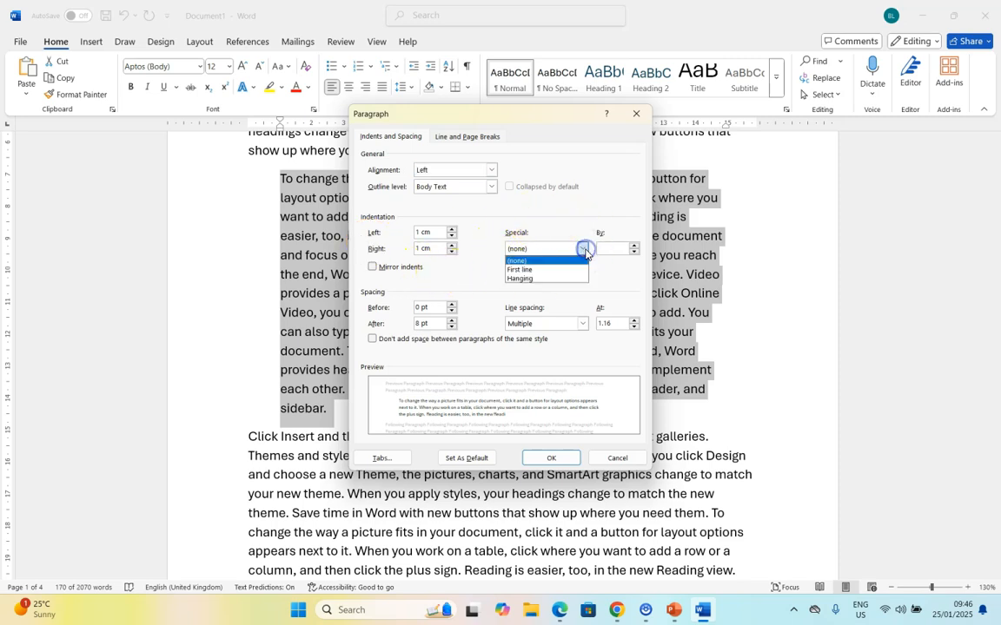
mouse_move(530, 269)
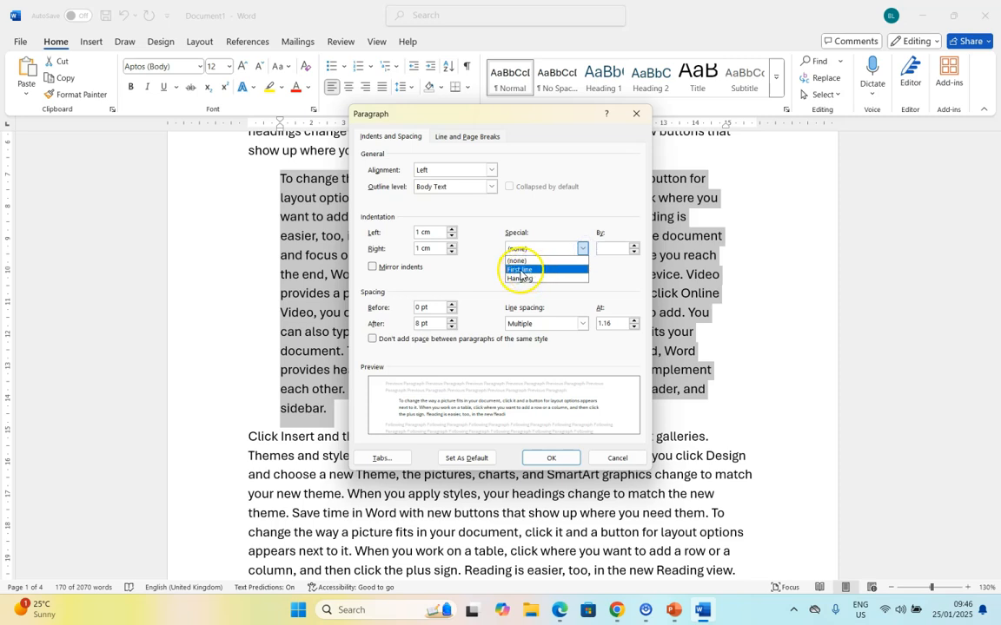
click(530, 269)
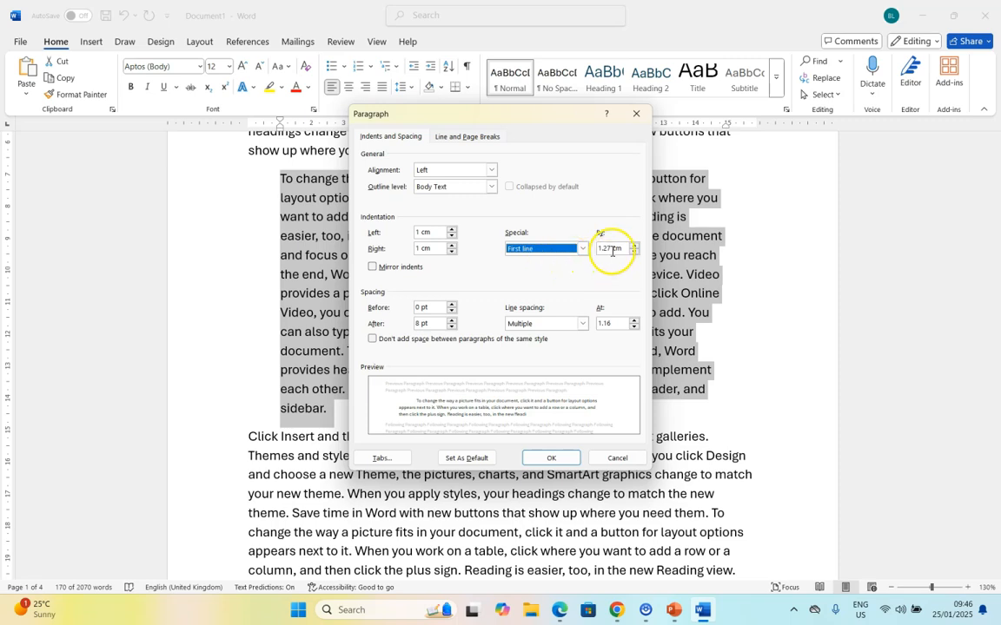
click(635, 252)
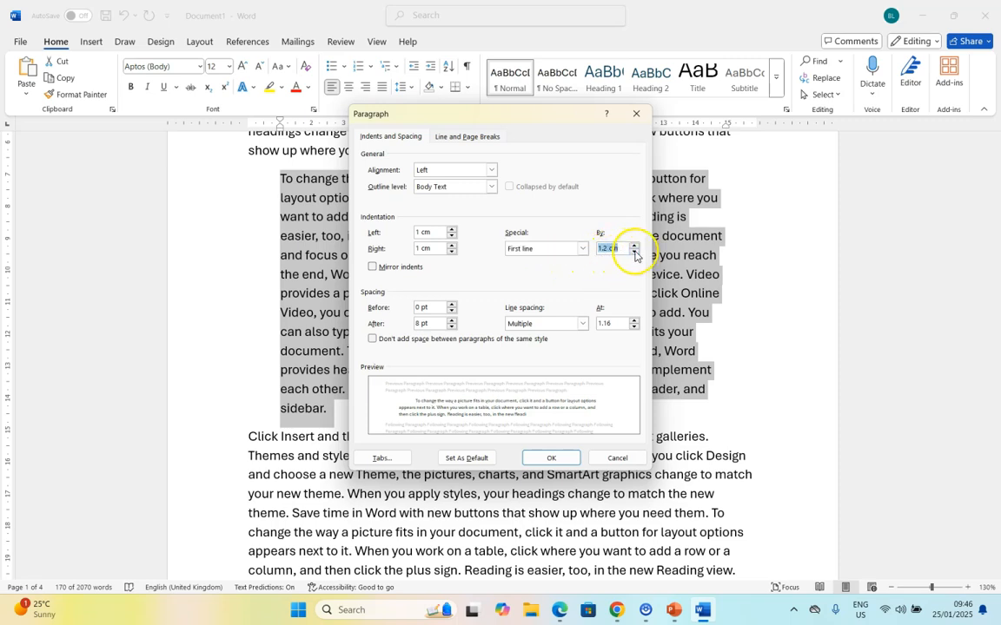
mouse_move(401, 412)
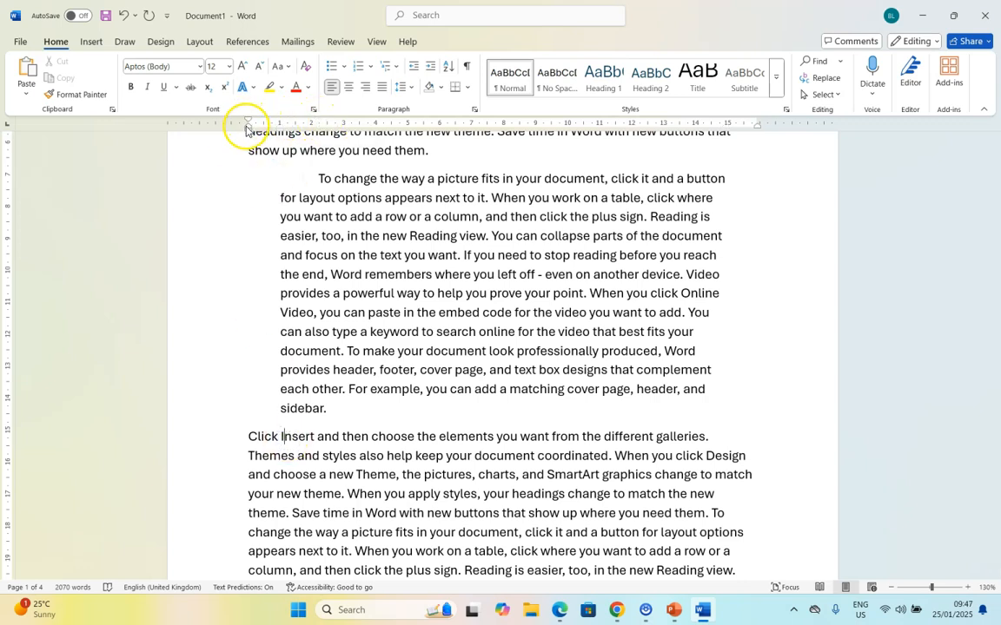
mouse_move(248, 122)
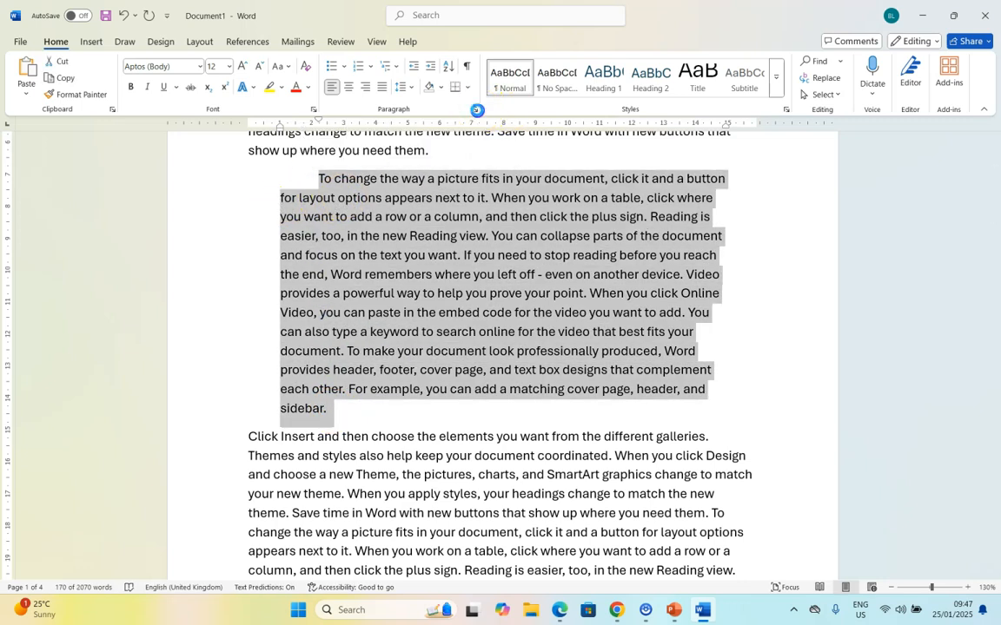
Change the special indent to Hanging by 1.4 cm and apply it
click(573, 248)
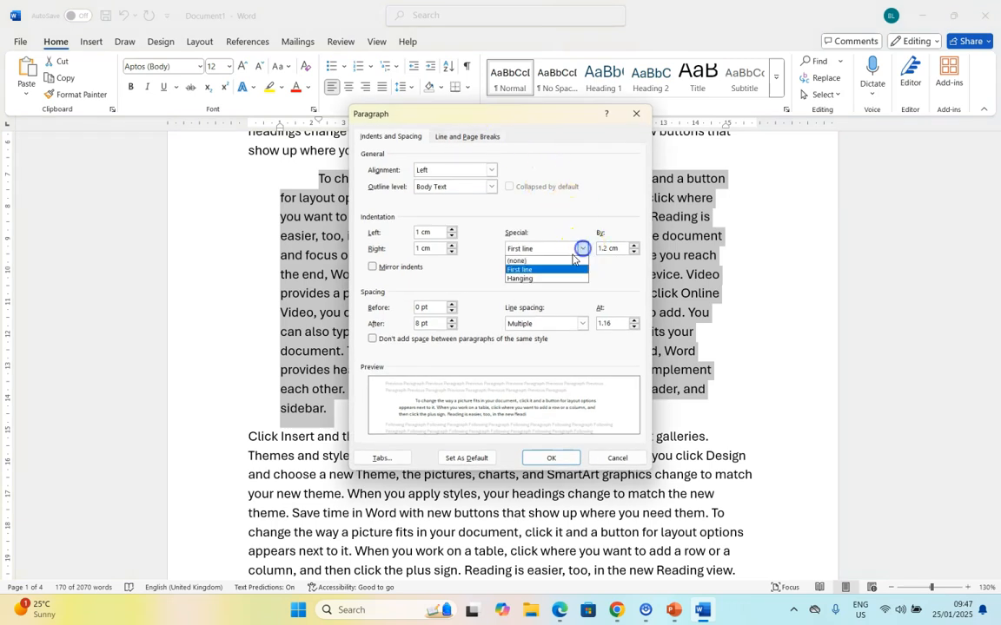
click(545, 278)
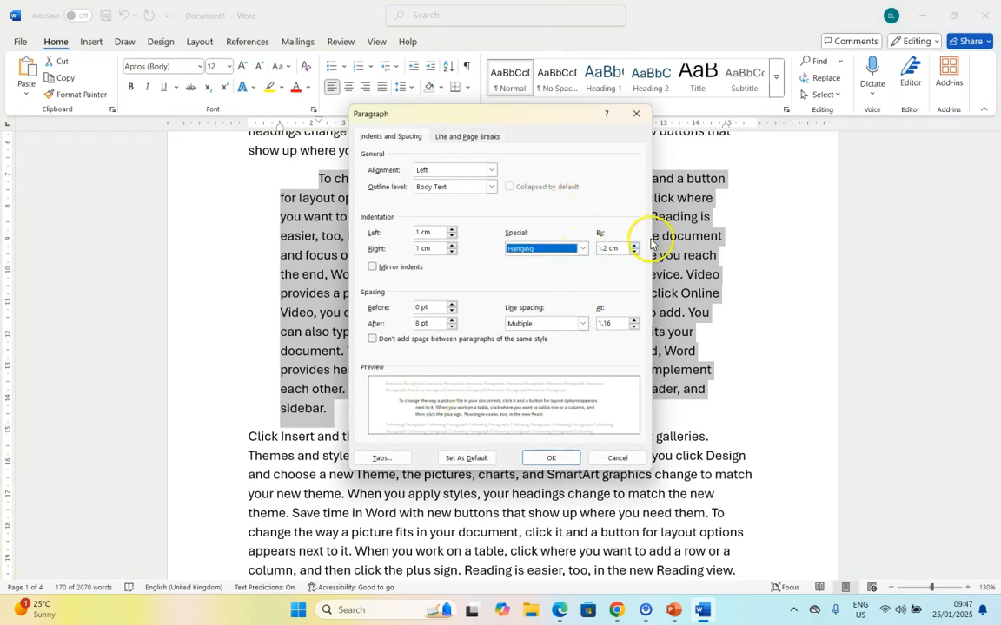
click(632, 244)
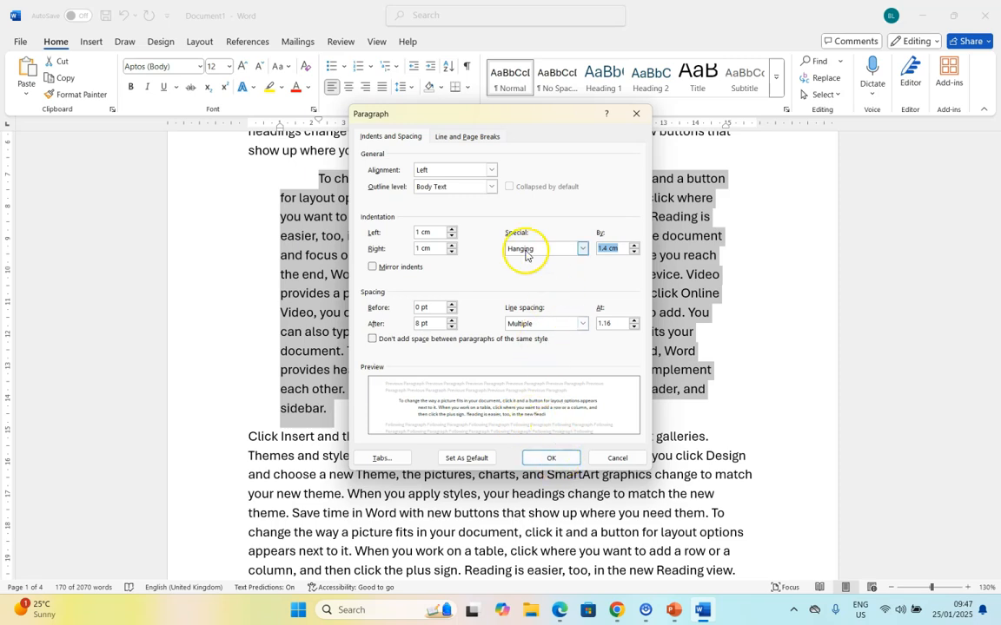
click(550, 457)
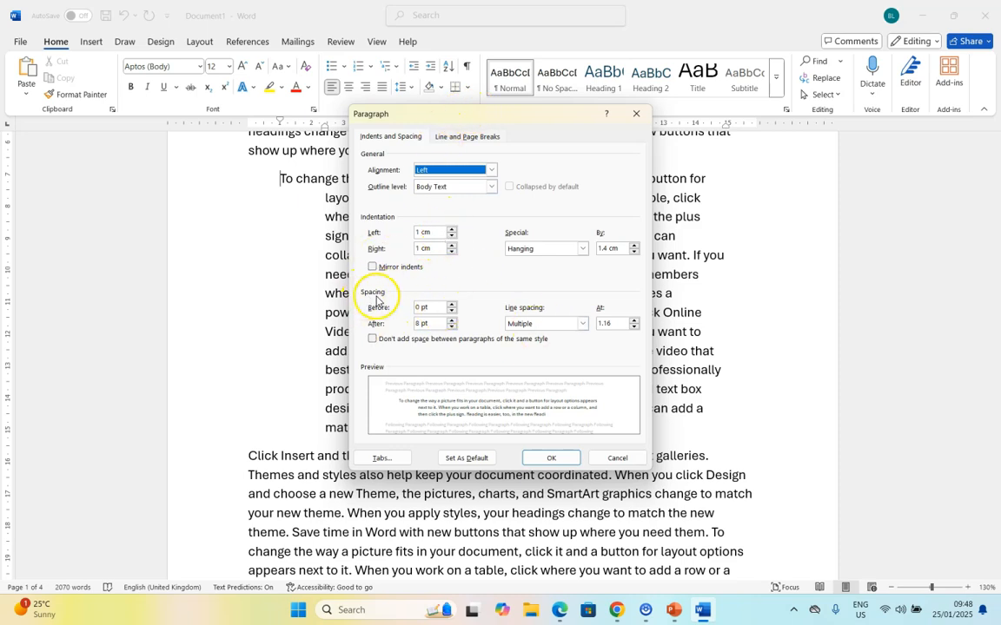
mouse_move(395, 295)
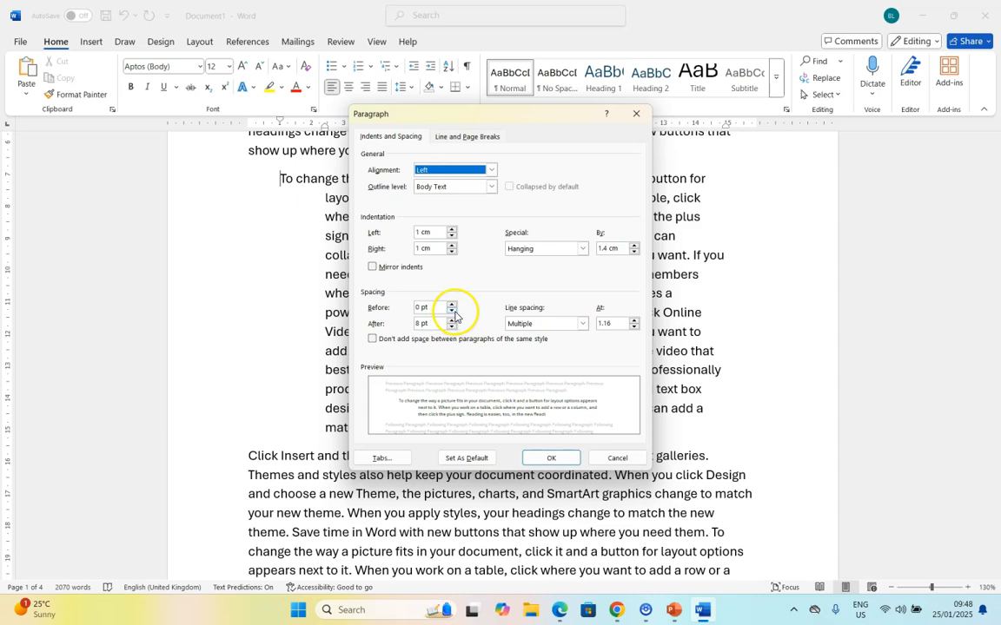
Lower the paragraph's Spacing After from 8 pt to 0 pt
click(427, 323)
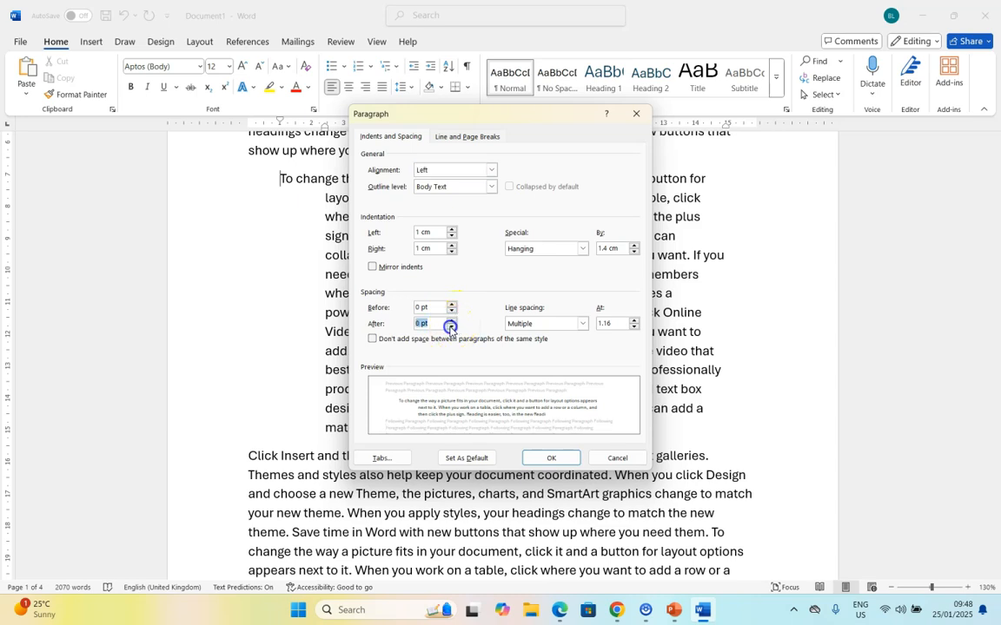
click(551, 458)
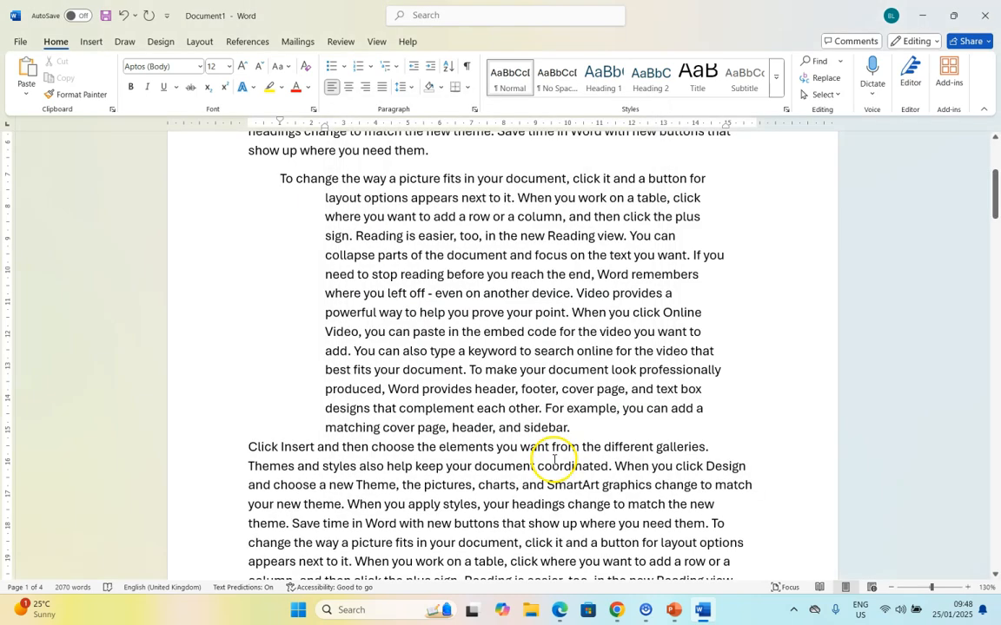
mouse_move(336, 419)
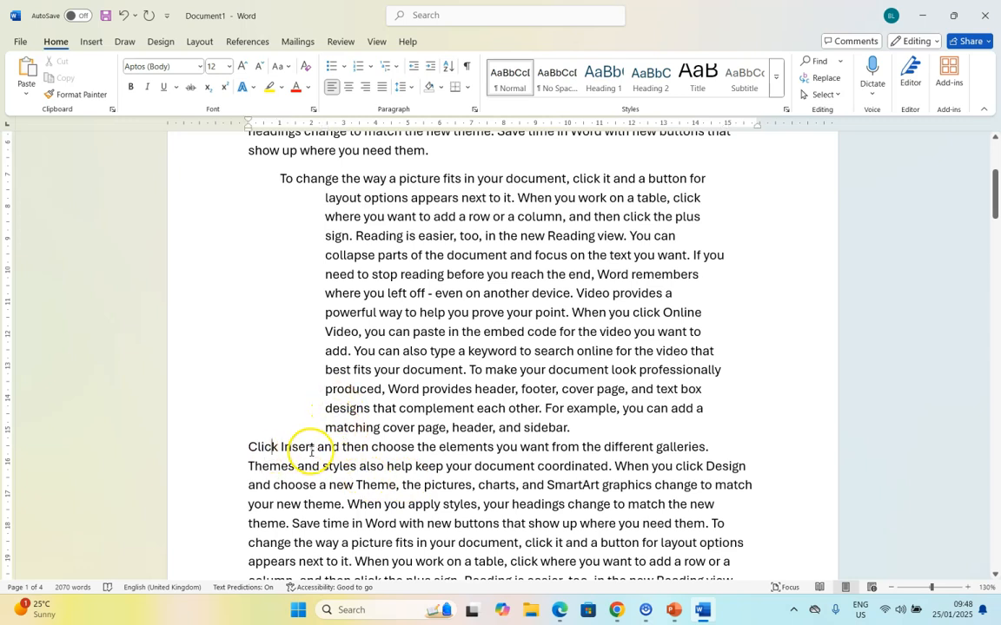
mouse_move(321, 427)
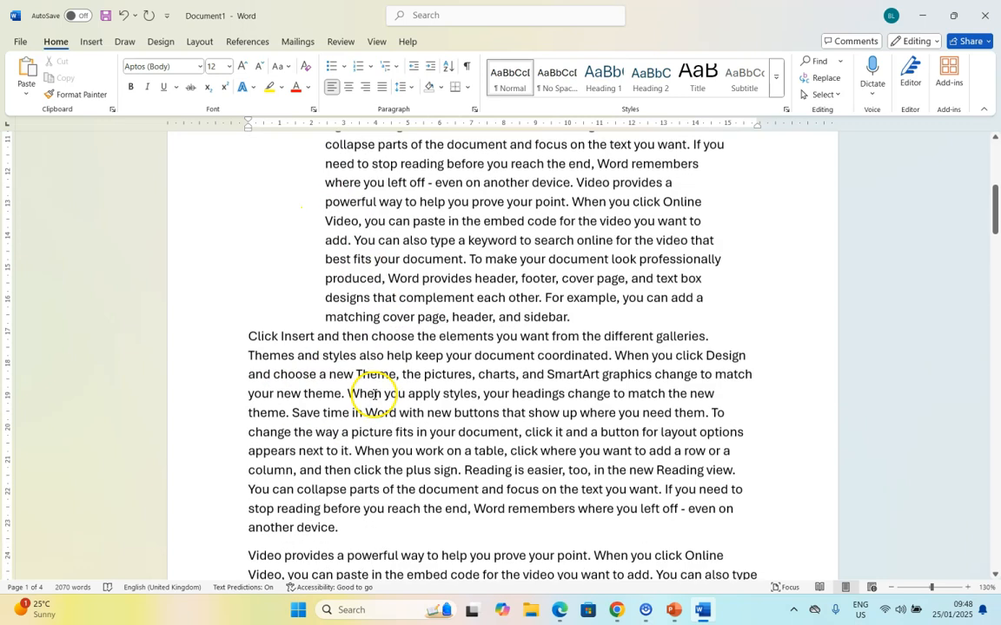
On page 2, raise the paragraph's space after to 18 pt and set its space before
scroll(down, 3)
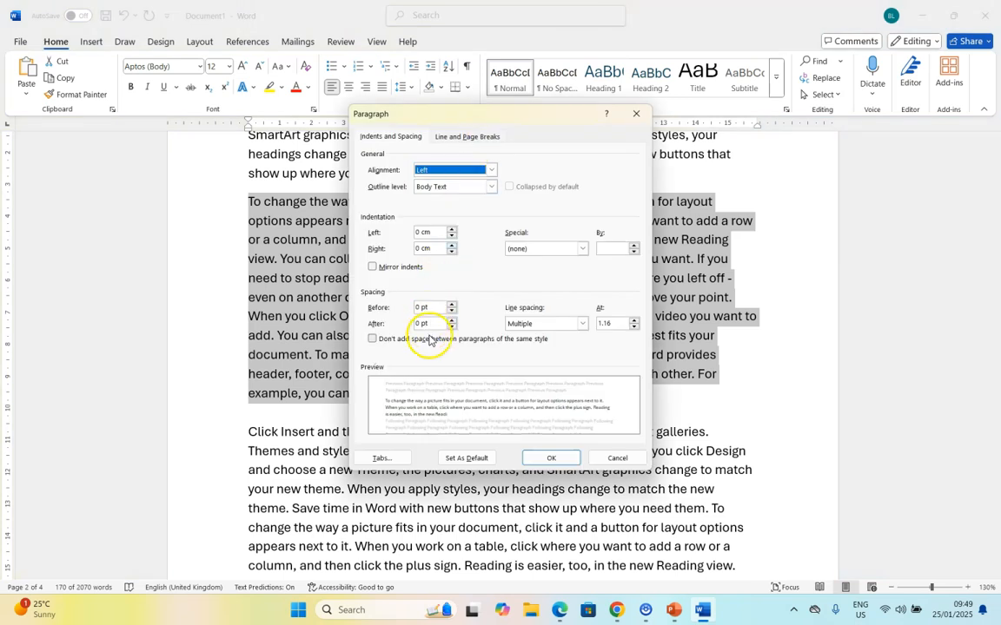
click(451, 319)
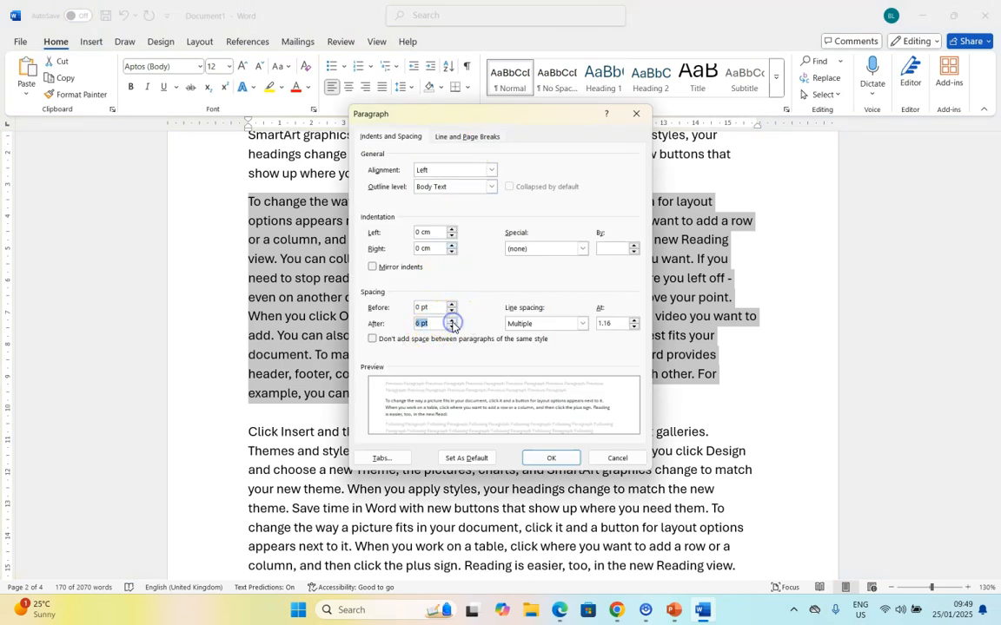
click(451, 319)
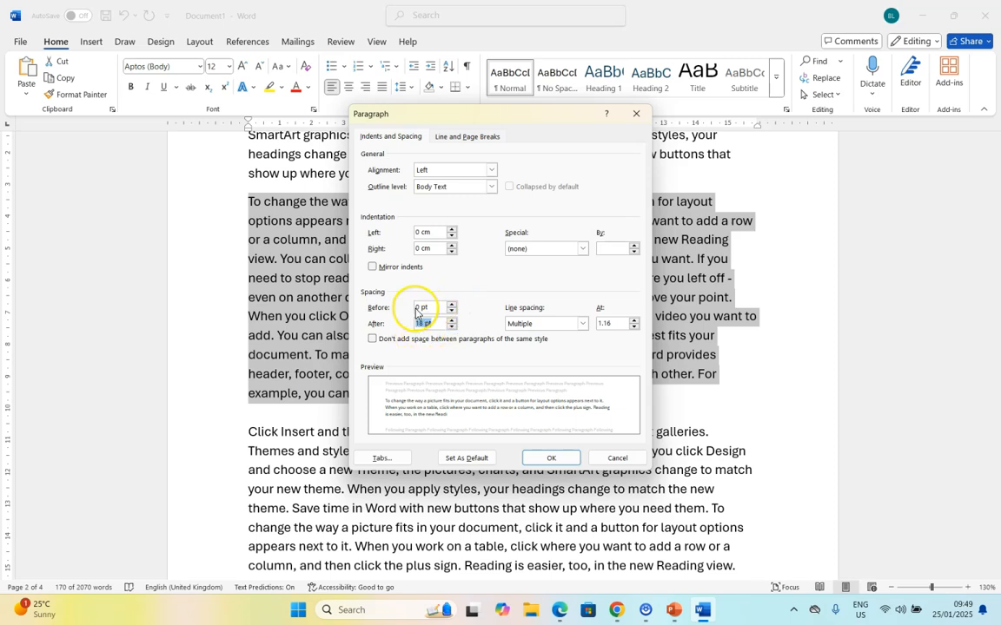
click(450, 304)
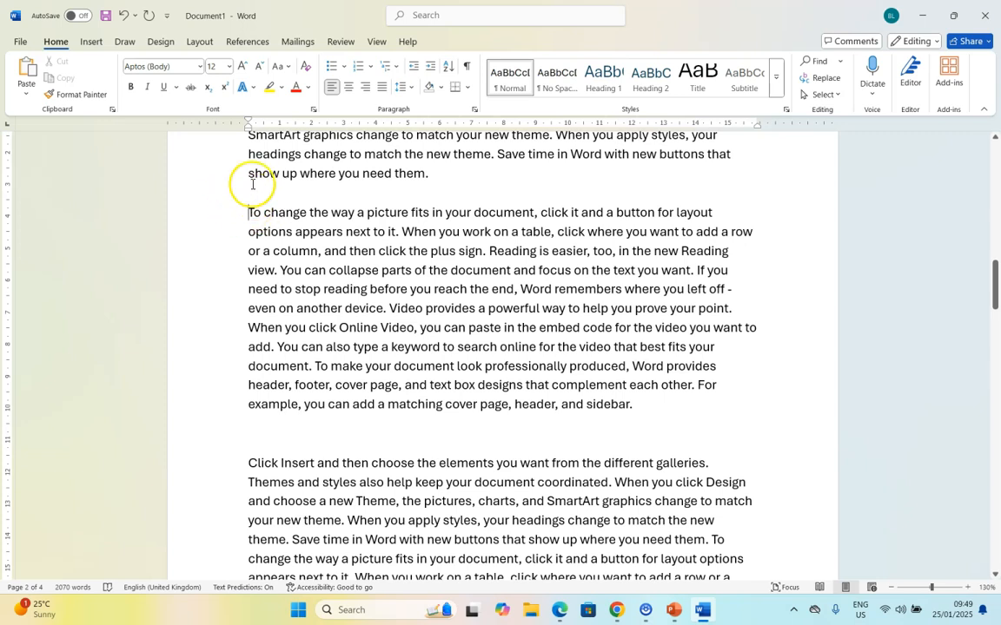
mouse_move(272, 269)
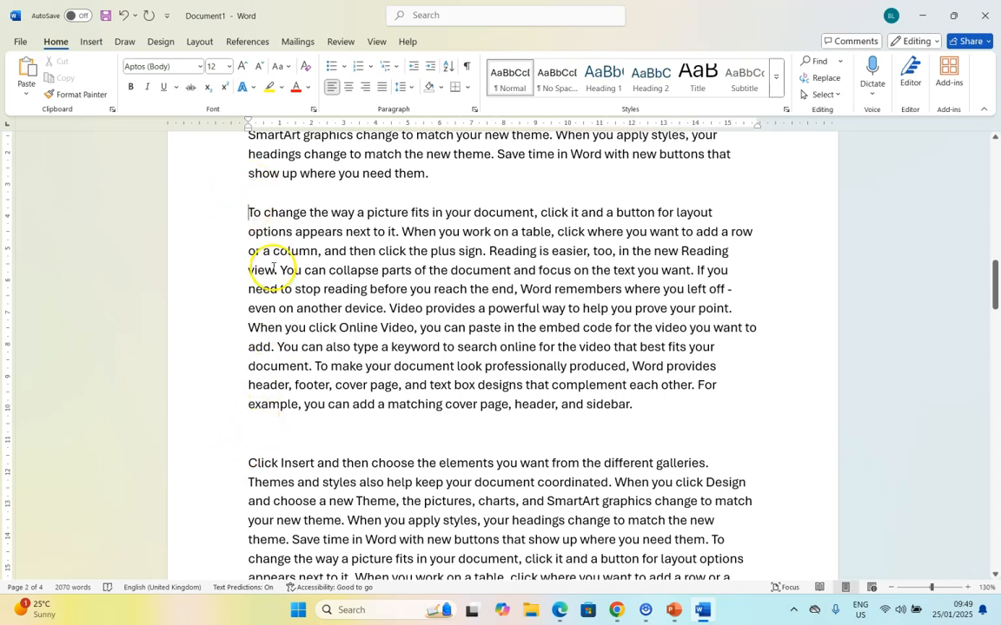
mouse_move(284, 167)
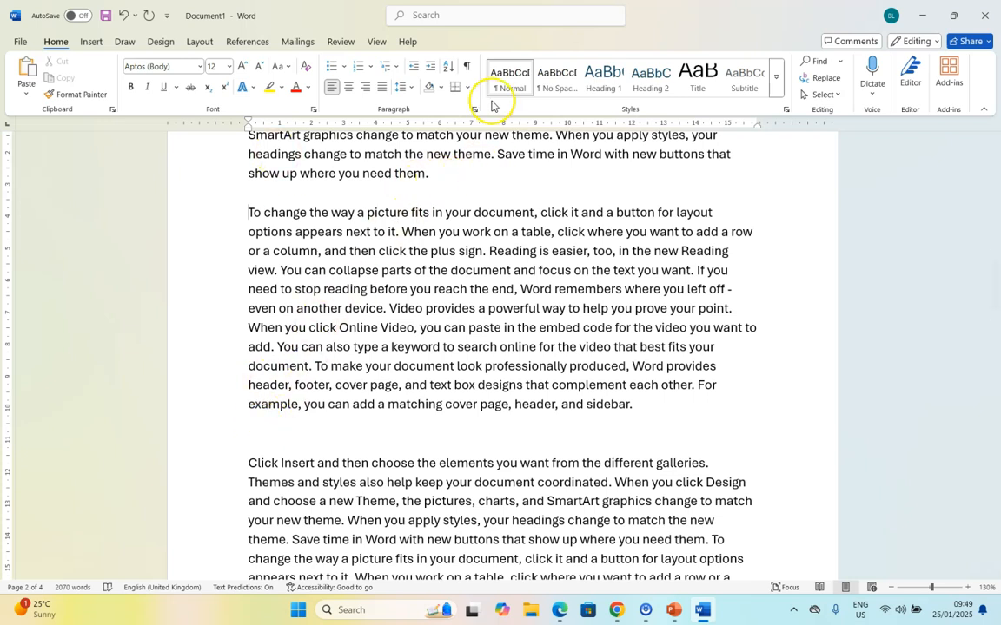
click(473, 102)
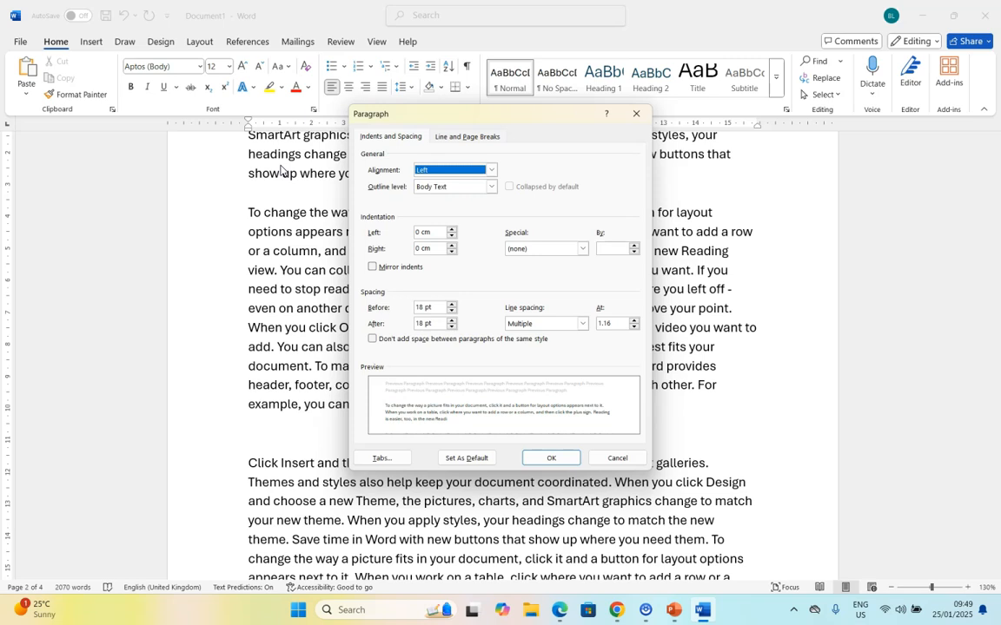
click(551, 457)
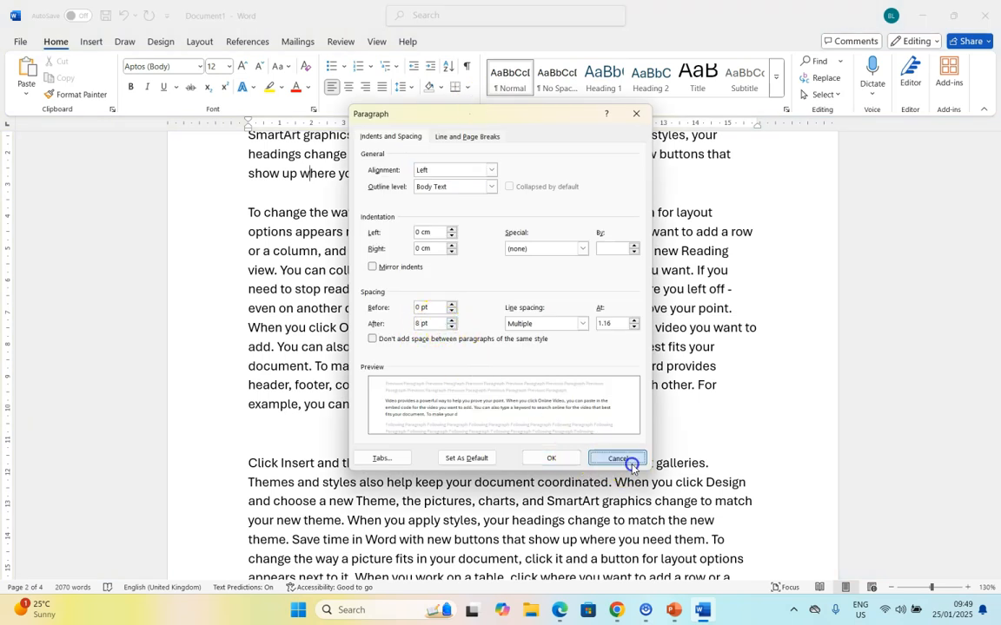
click(617, 458)
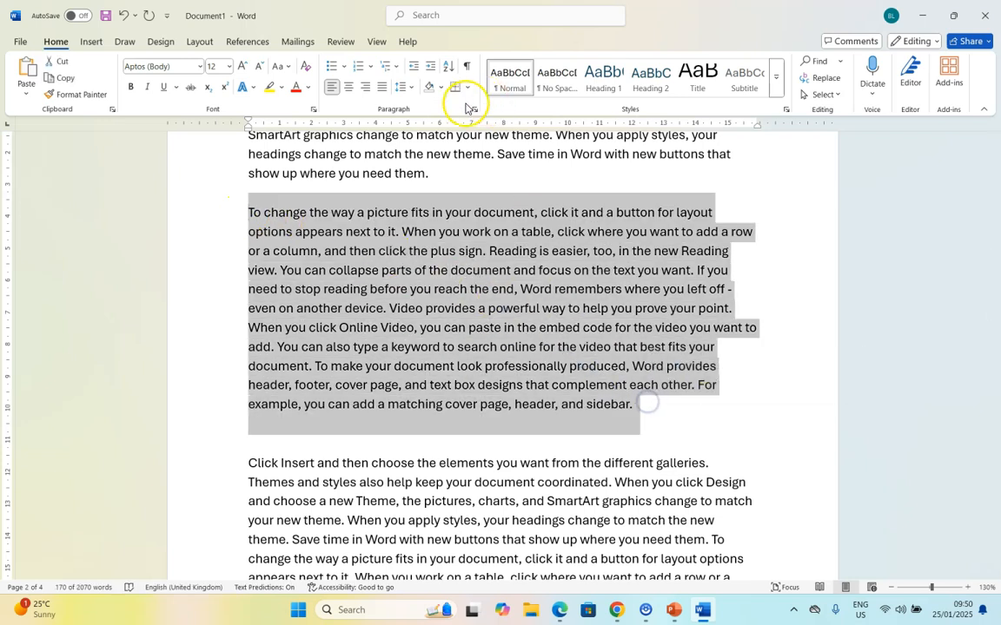
For the 'To change the way' paragraph, try Single line spacing, then return it to Double
click(459, 89)
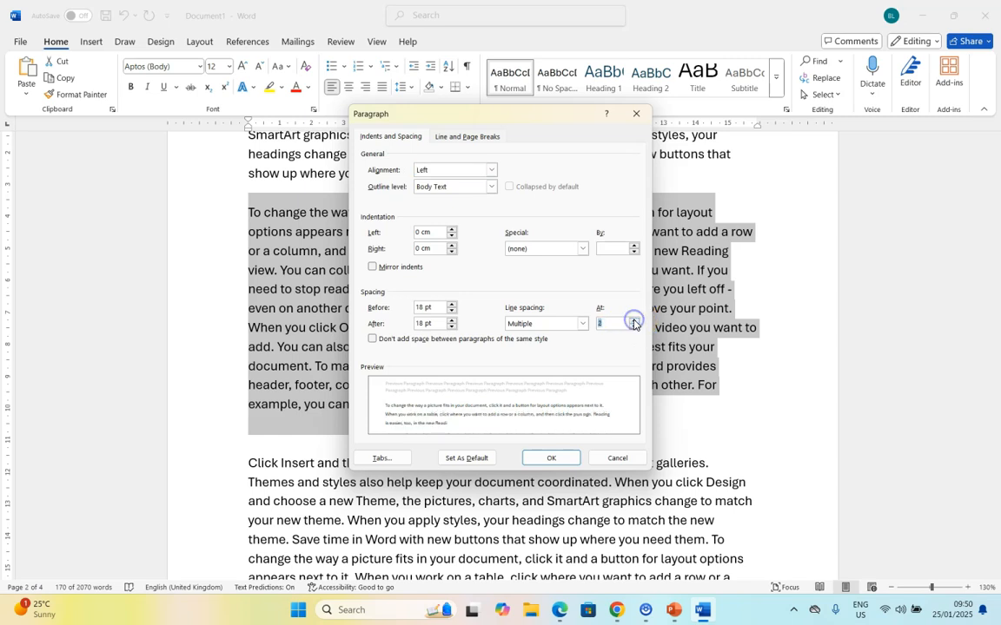
mouse_move(586, 355)
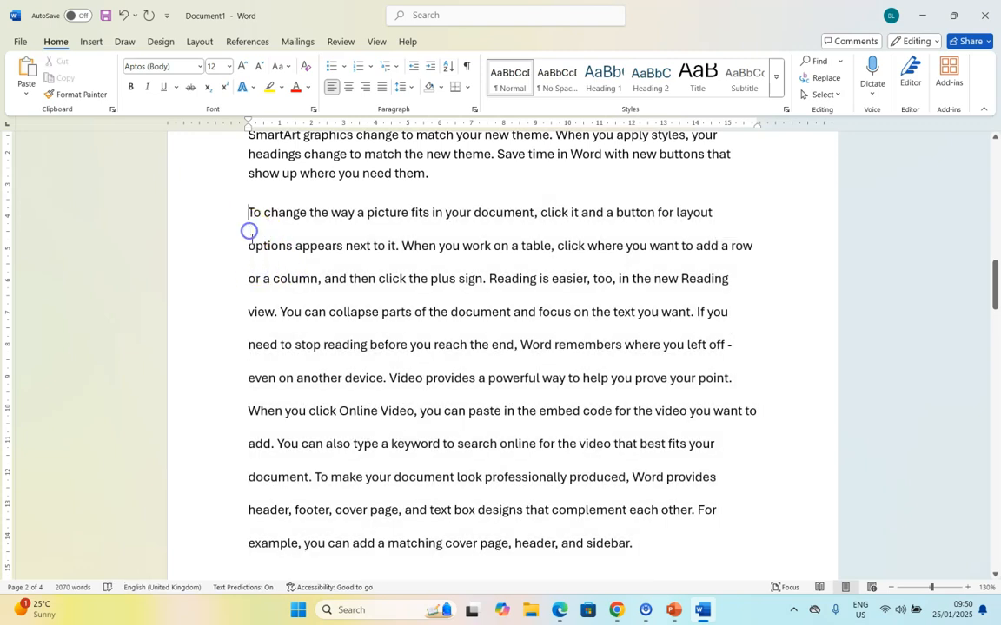
mouse_move(255, 303)
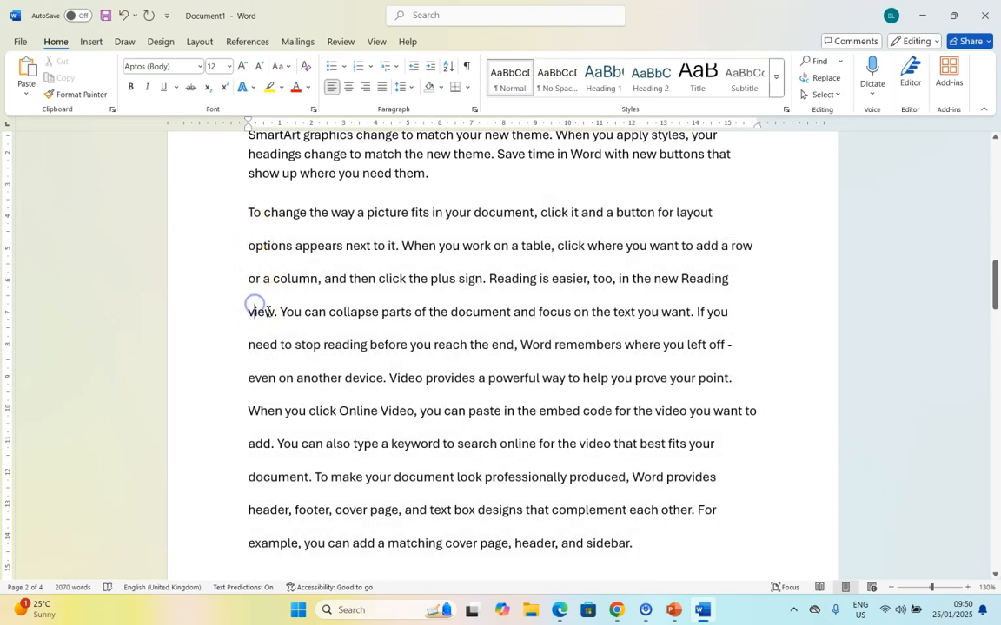
drag(248, 278, 632, 543)
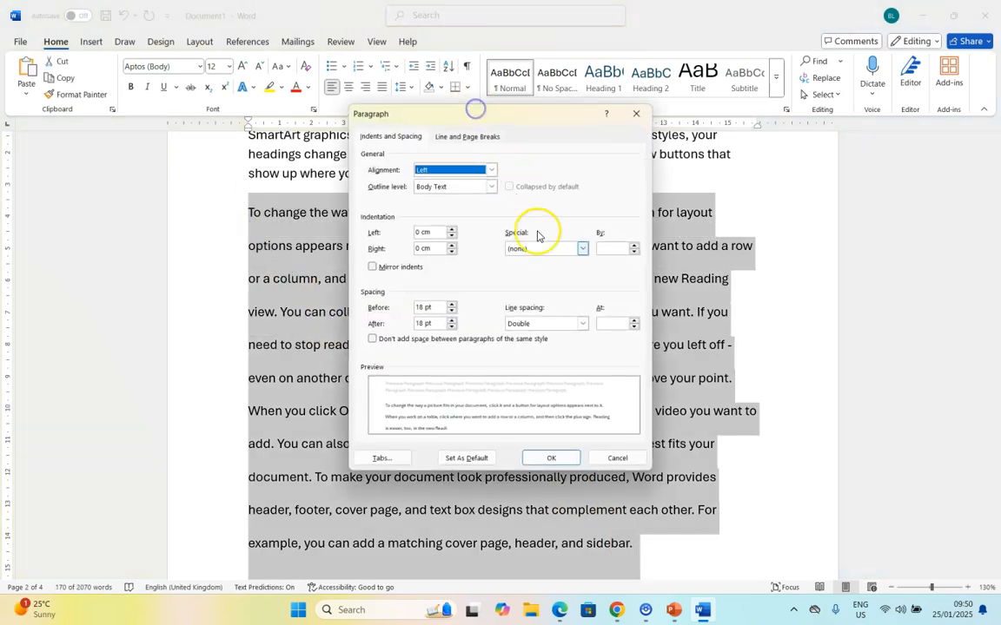
click(583, 323)
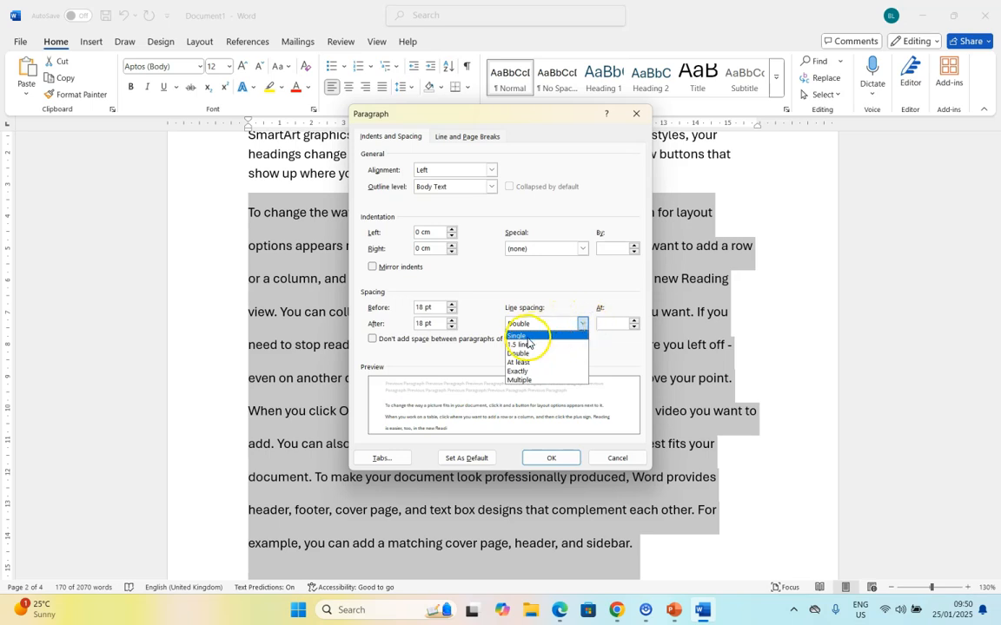
click(520, 335)
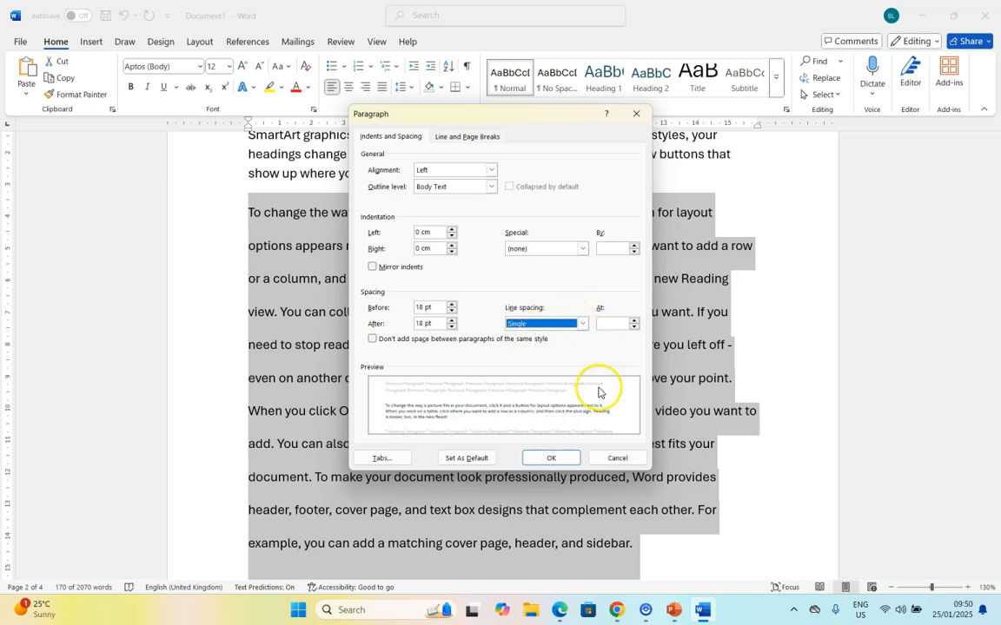
click(550, 457)
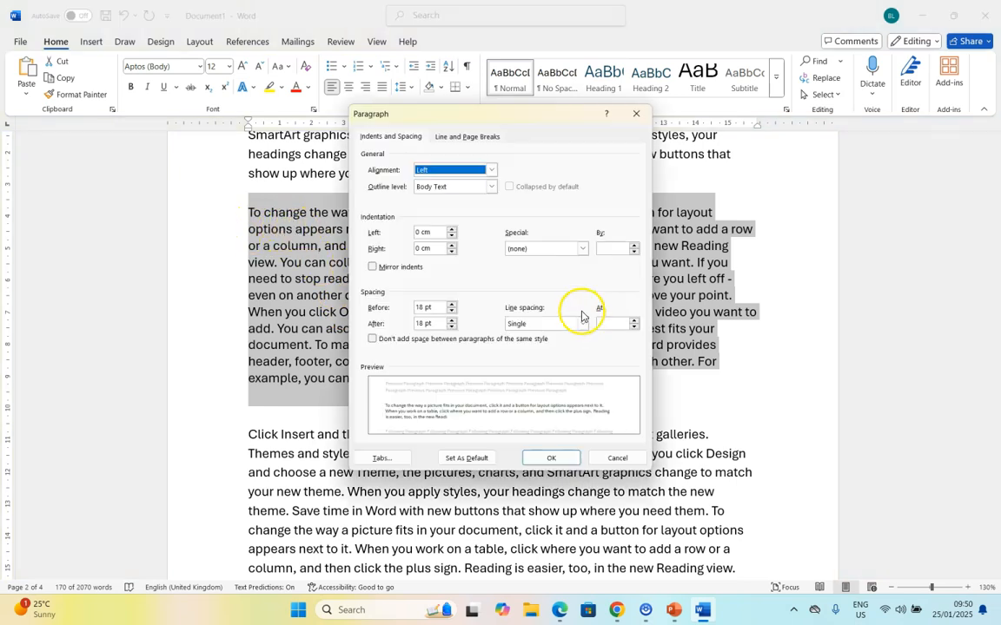
click(542, 324)
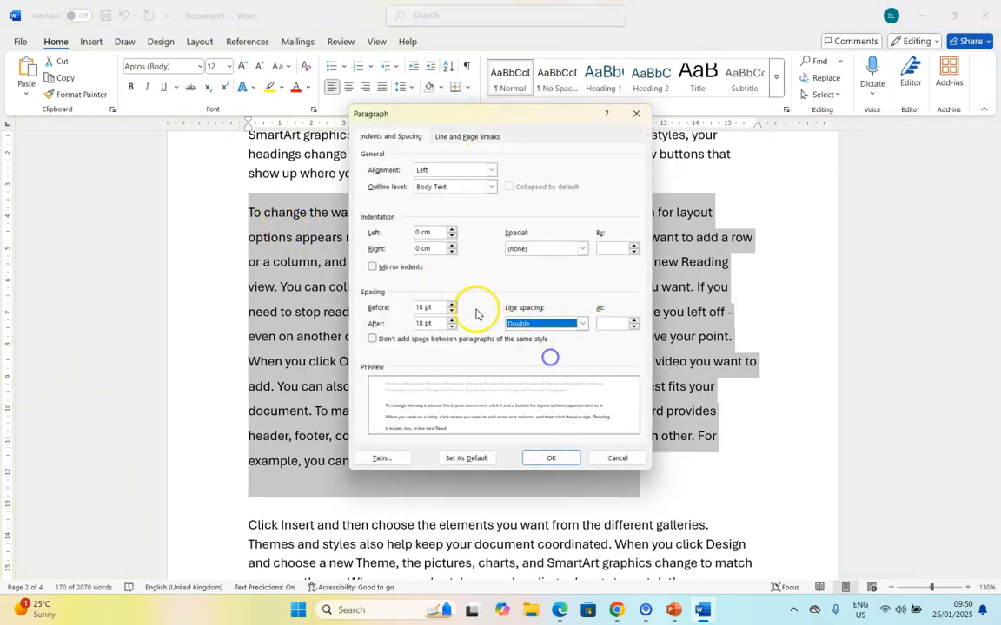
click(550, 458)
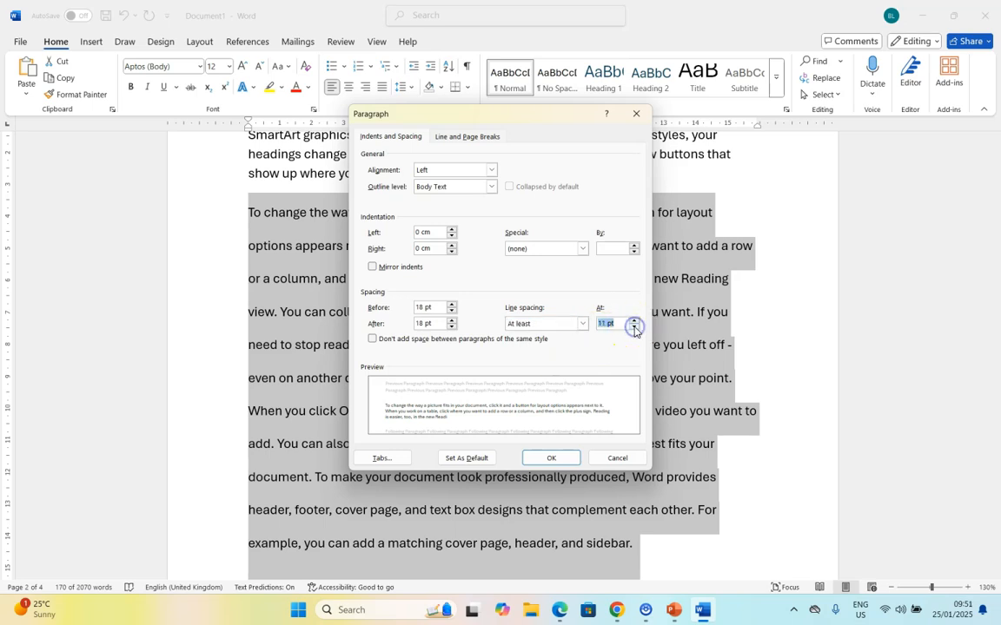
Try At least 12 pt, then set line spacing to Exactly 20 pt
click(633, 319)
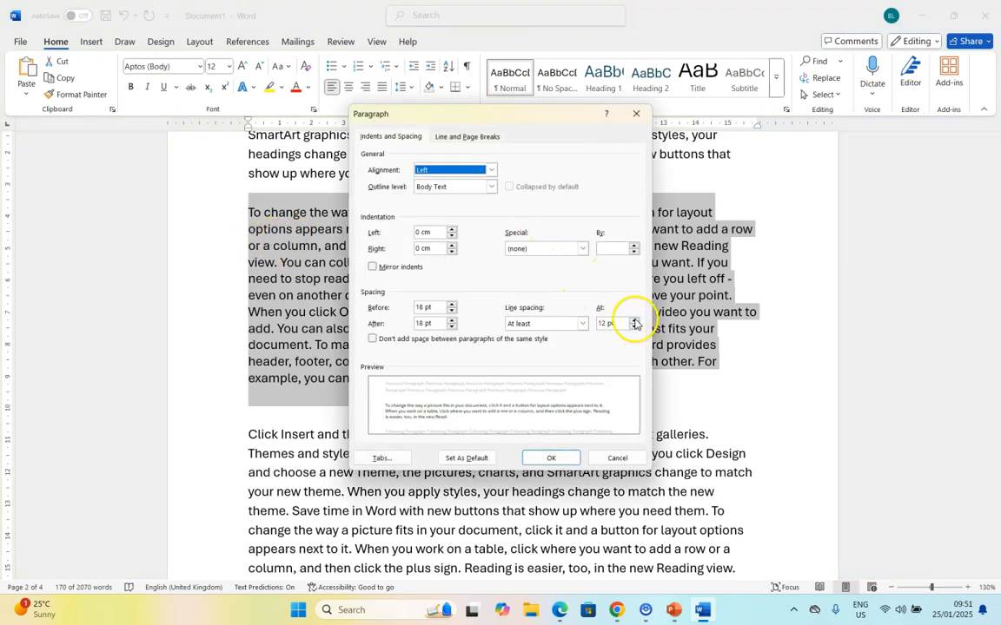
click(550, 458)
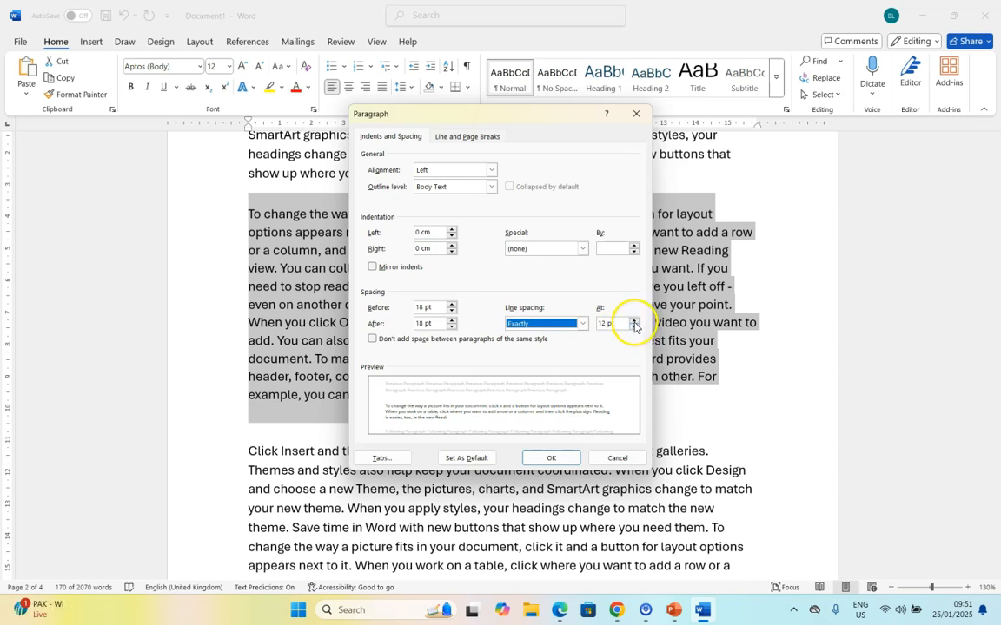
click(634, 320)
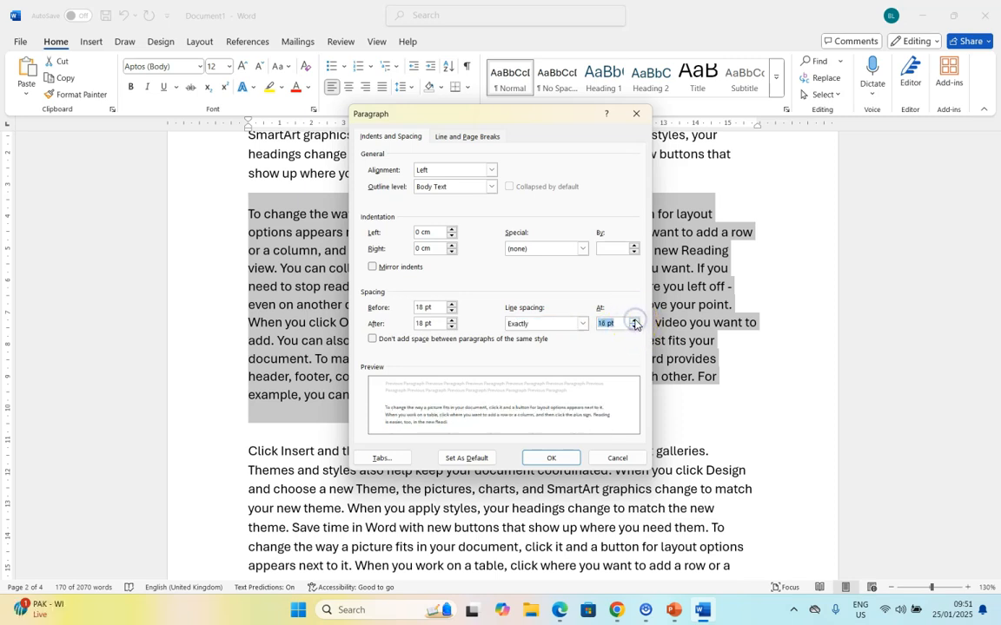
click(551, 457)
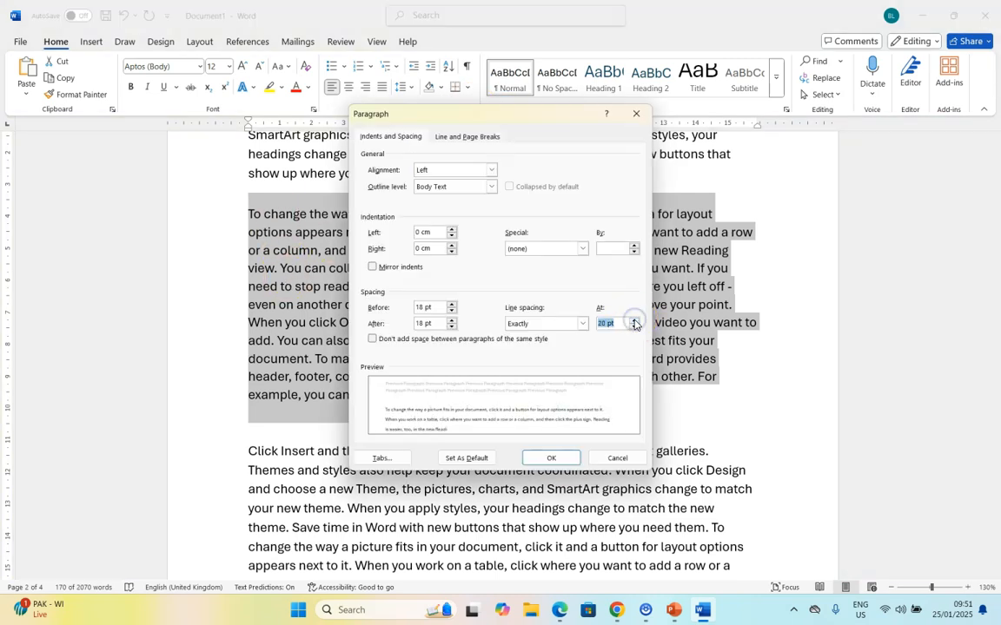
click(551, 458)
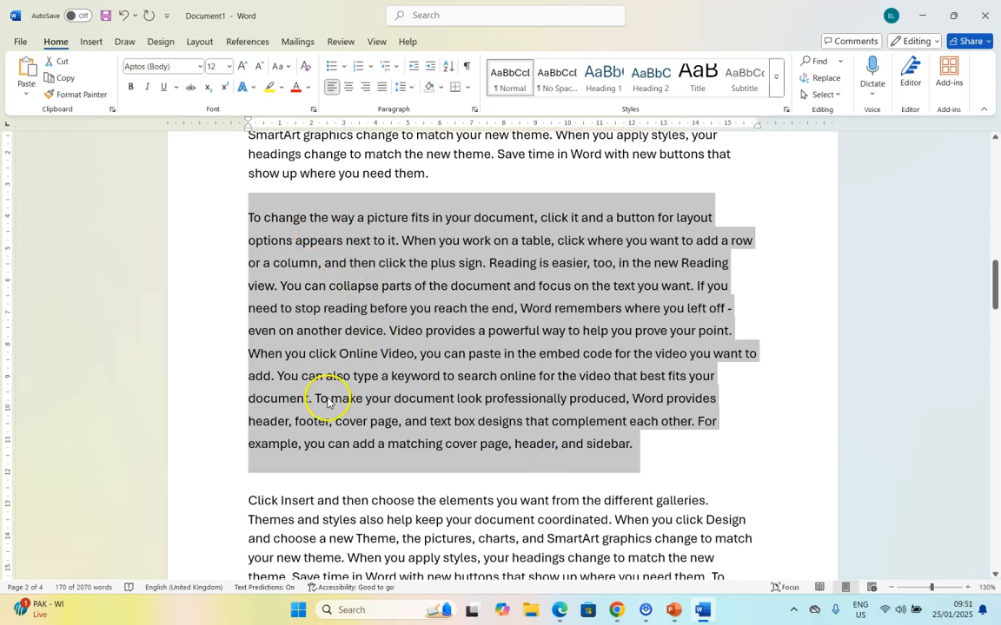
Set the paragraph's line spacing to Multiple at 1.3 in the Paragraph dialog
click(582, 324)
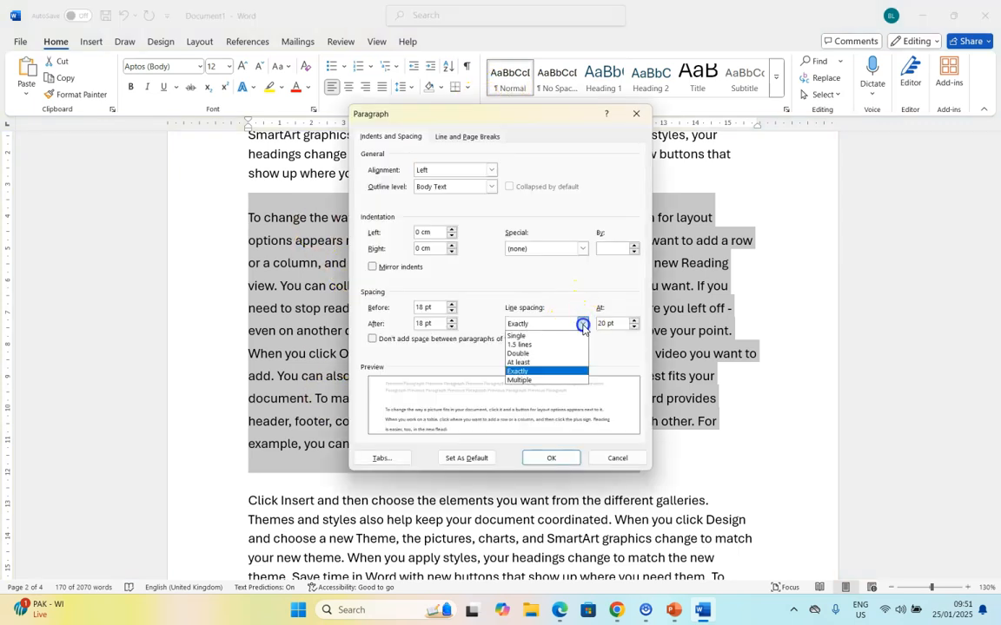
click(532, 379)
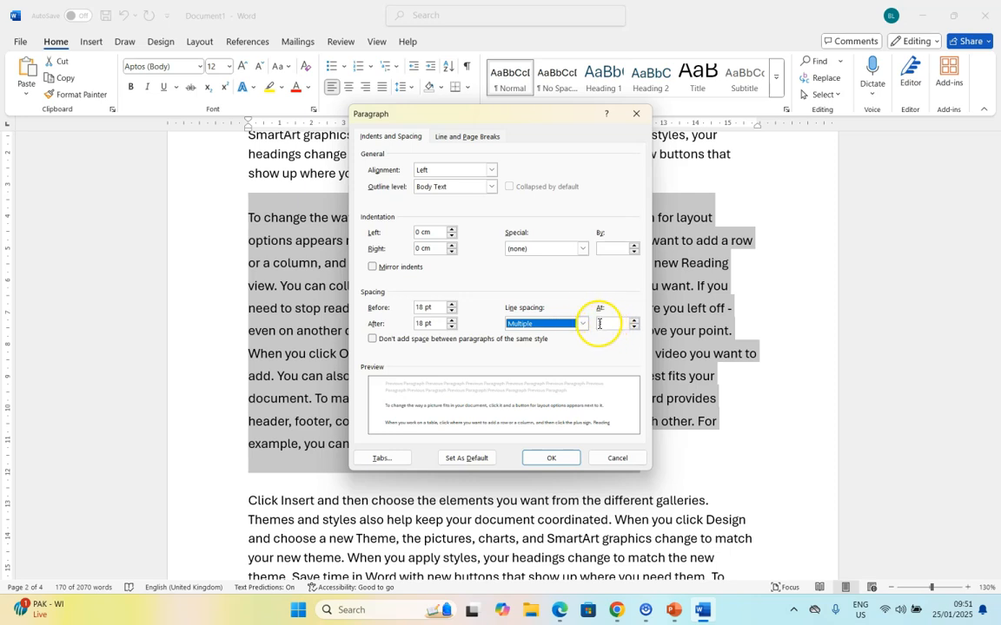
click(581, 323)
text(1.3)
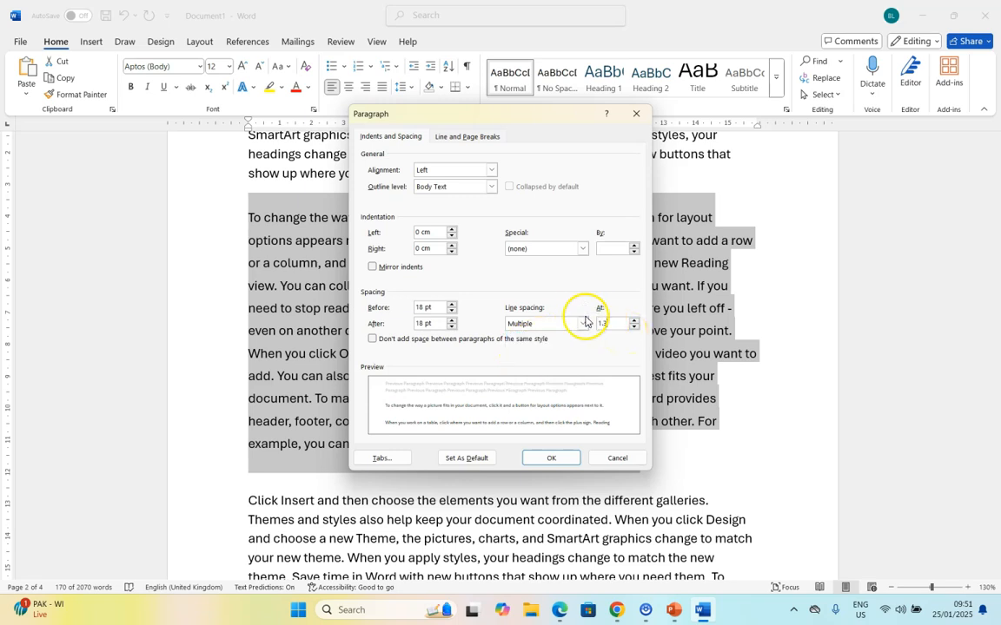
click(551, 458)
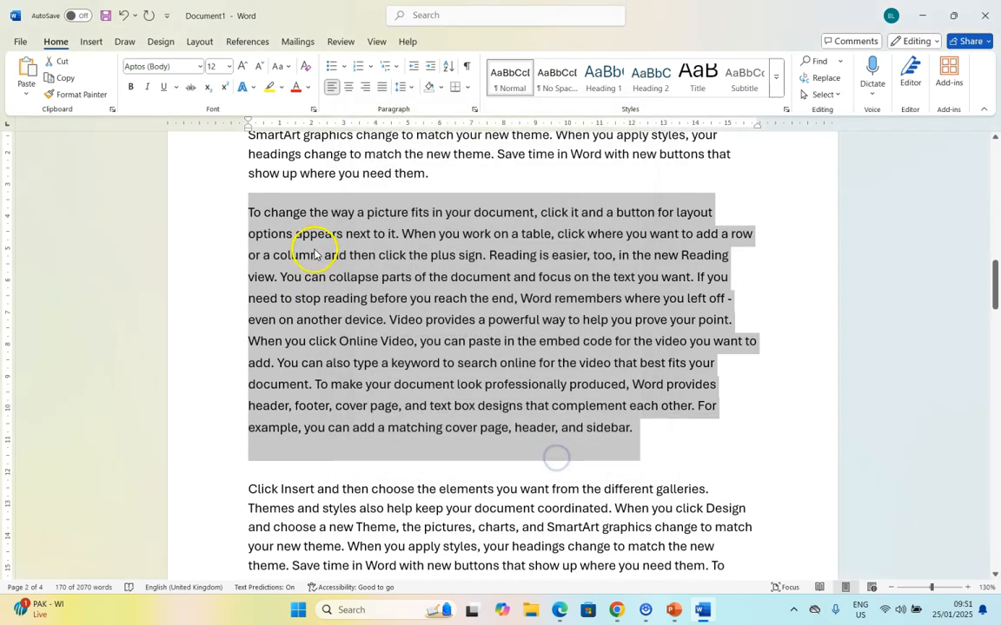
mouse_move(304, 226)
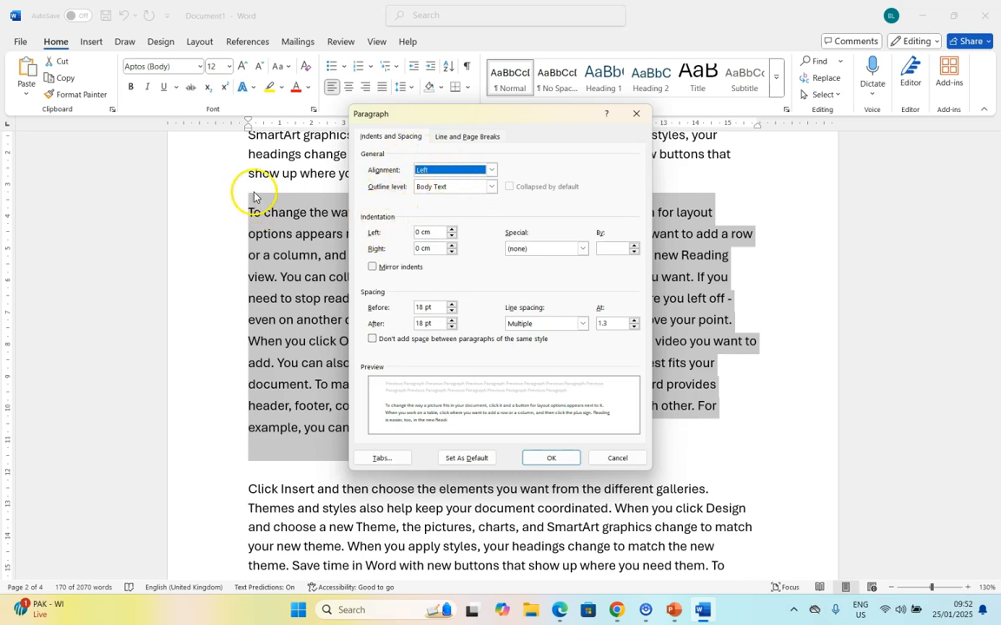
mouse_move(250, 220)
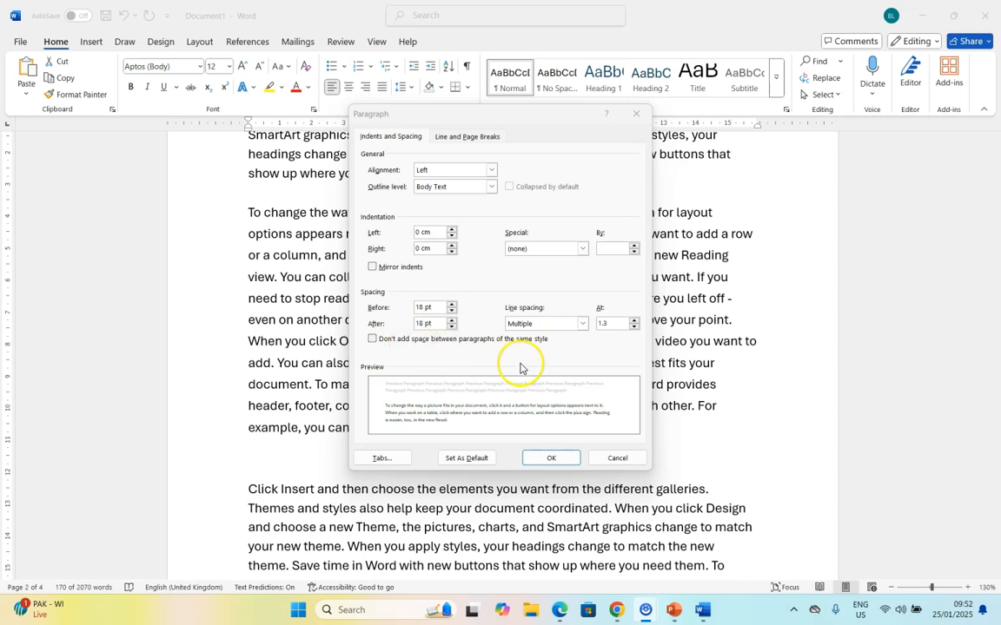
mouse_move(555, 323)
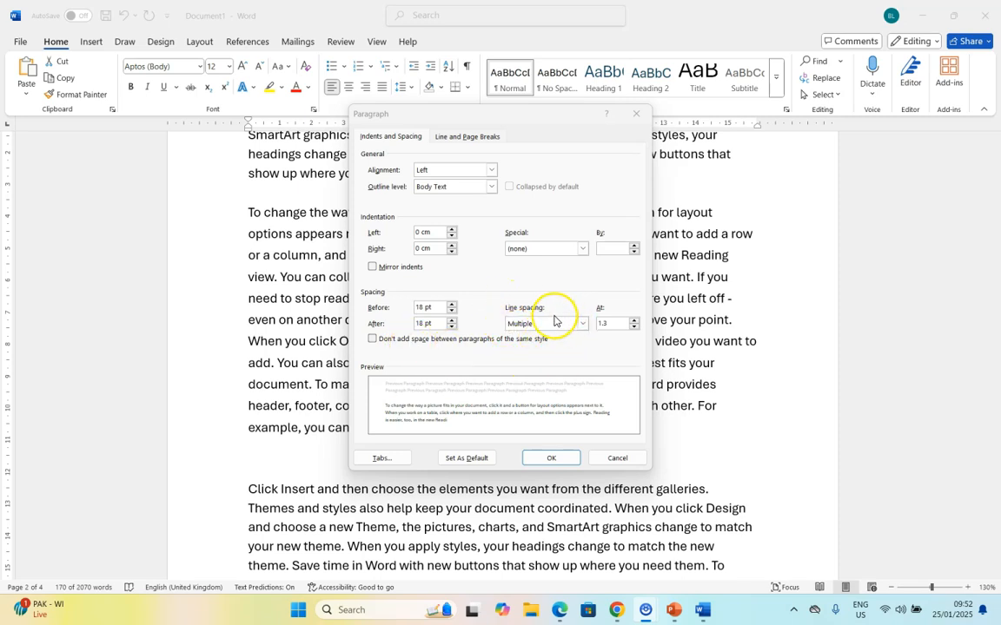
mouse_move(482, 321)
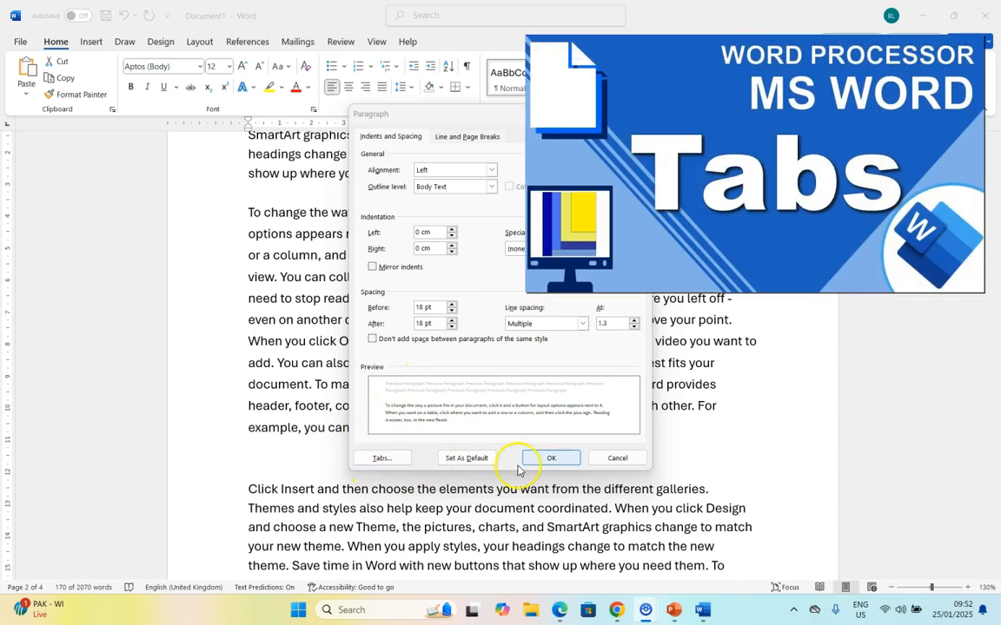
Keep the 1.3 line spacing, then check the Line Spacing list without changing it
click(551, 457)
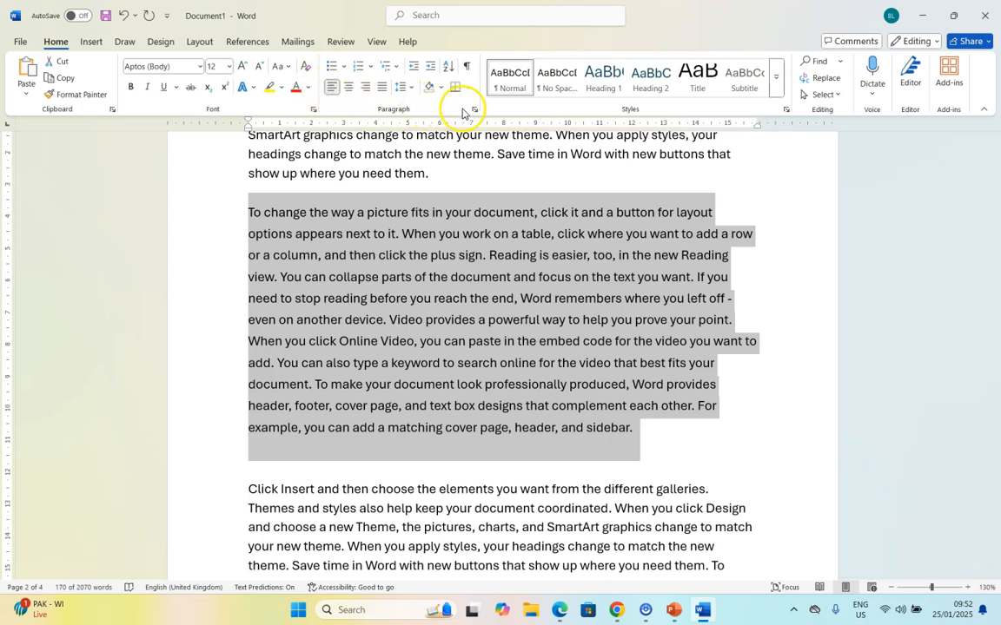
mouse_move(416, 114)
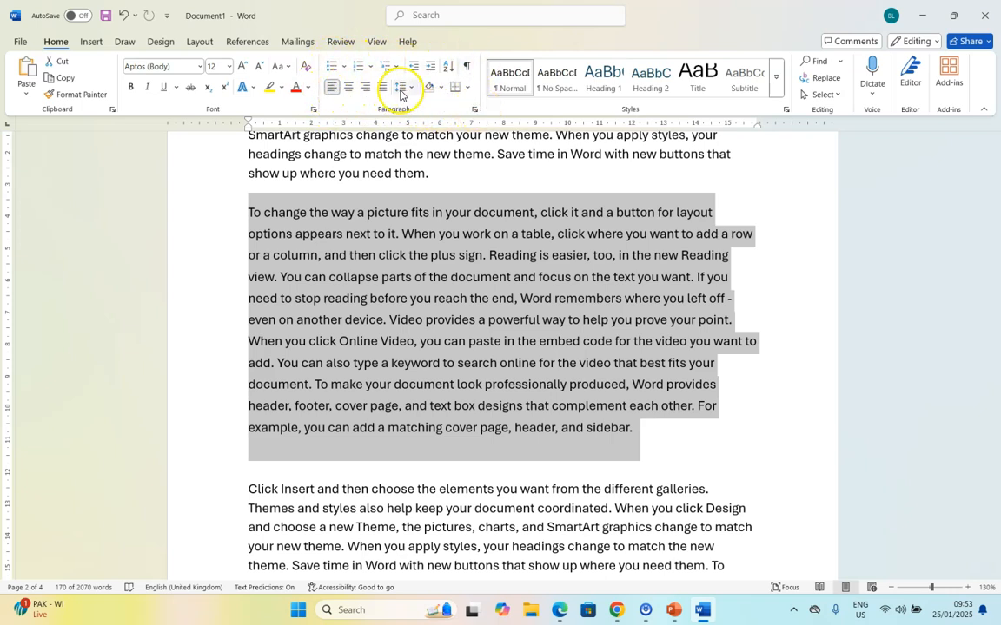
click(398, 87)
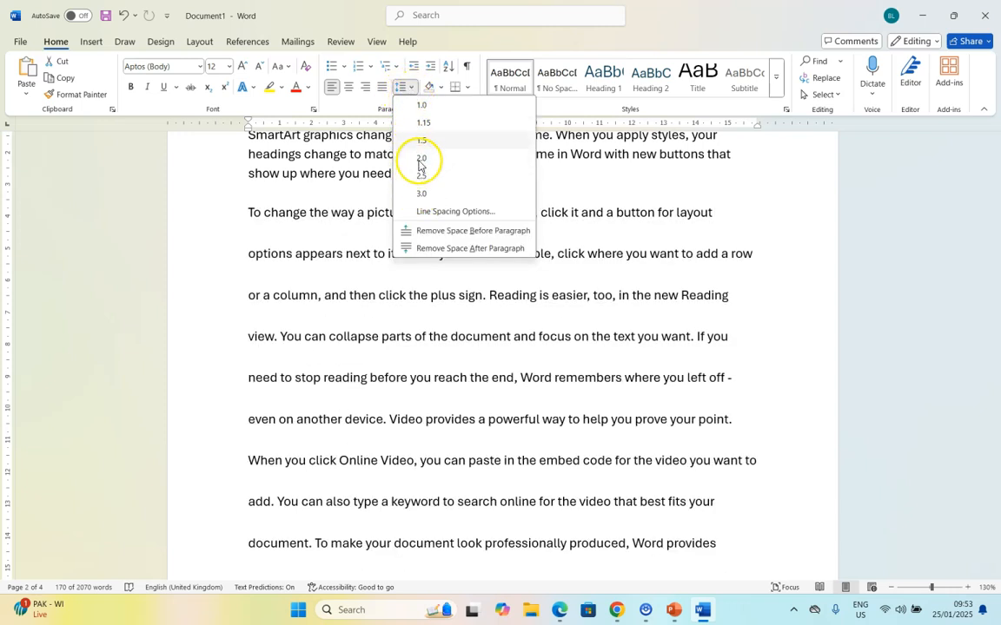
click(420, 158)
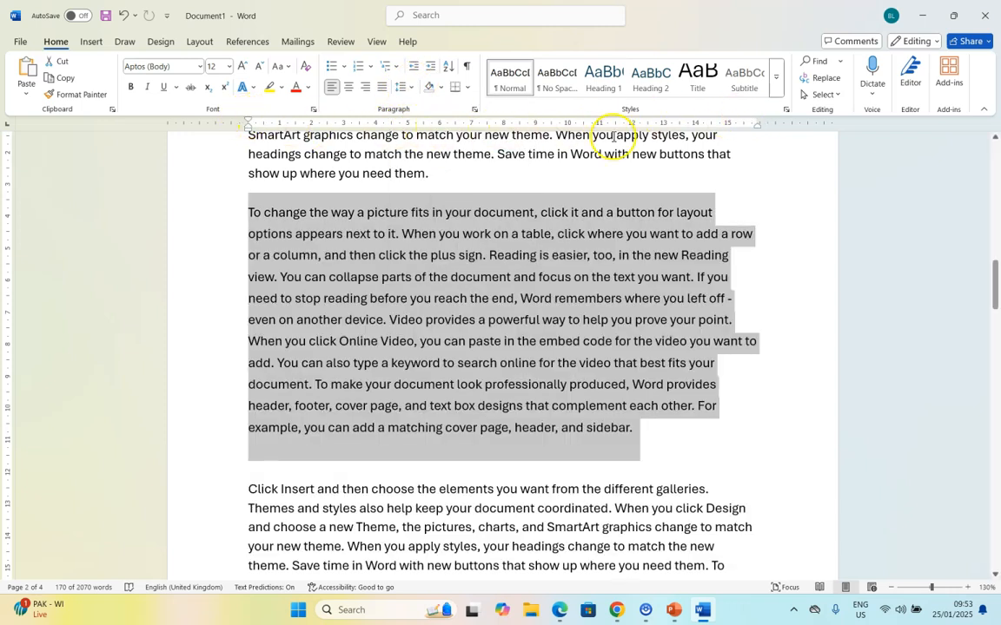
mouse_move(248, 123)
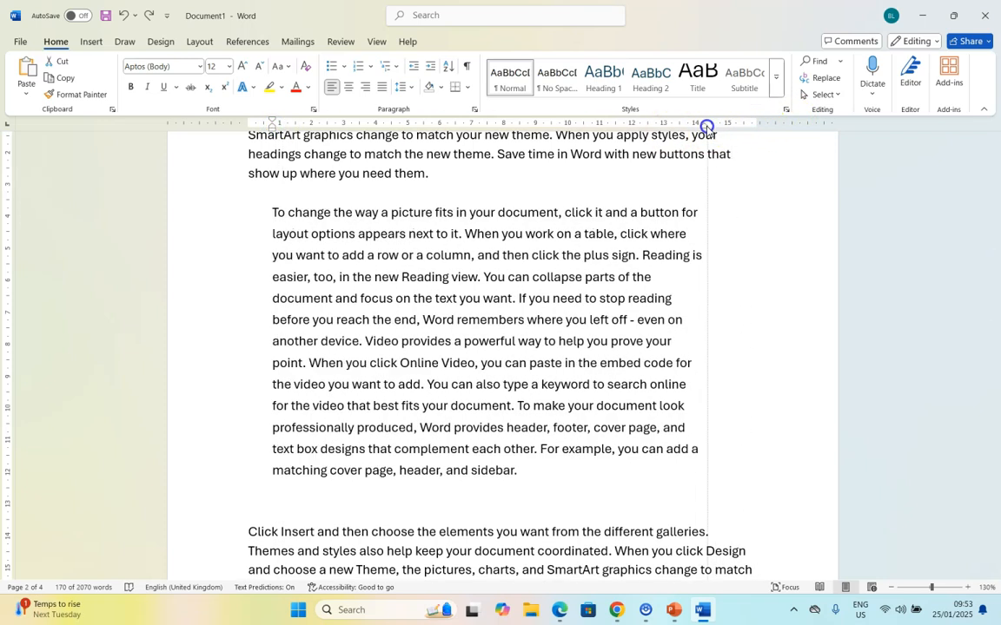
Drag the ruler's indent marker to pull the paragraph's right edge inward
drag(272, 212, 527, 470)
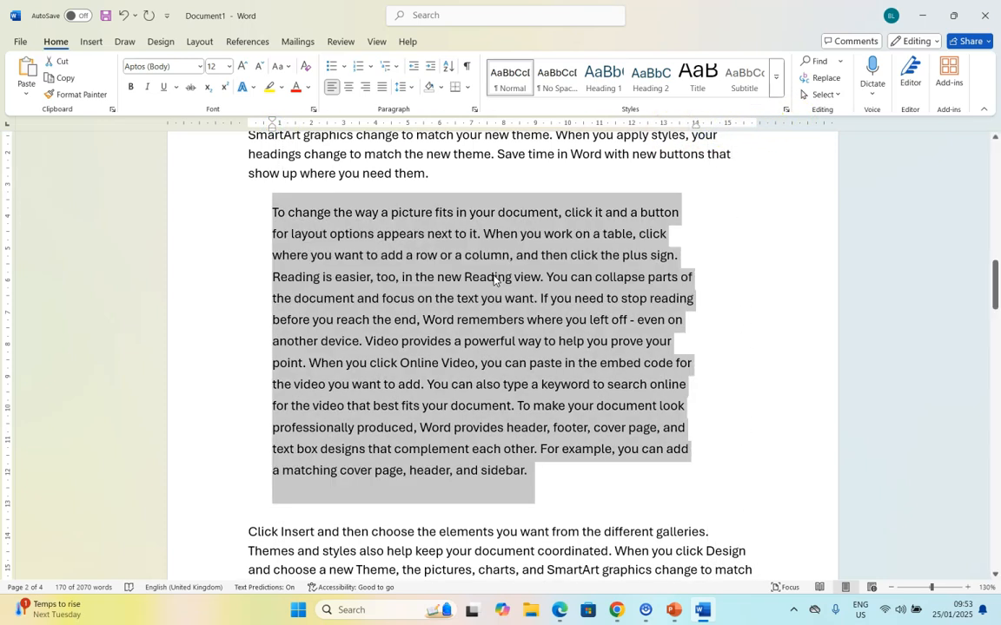